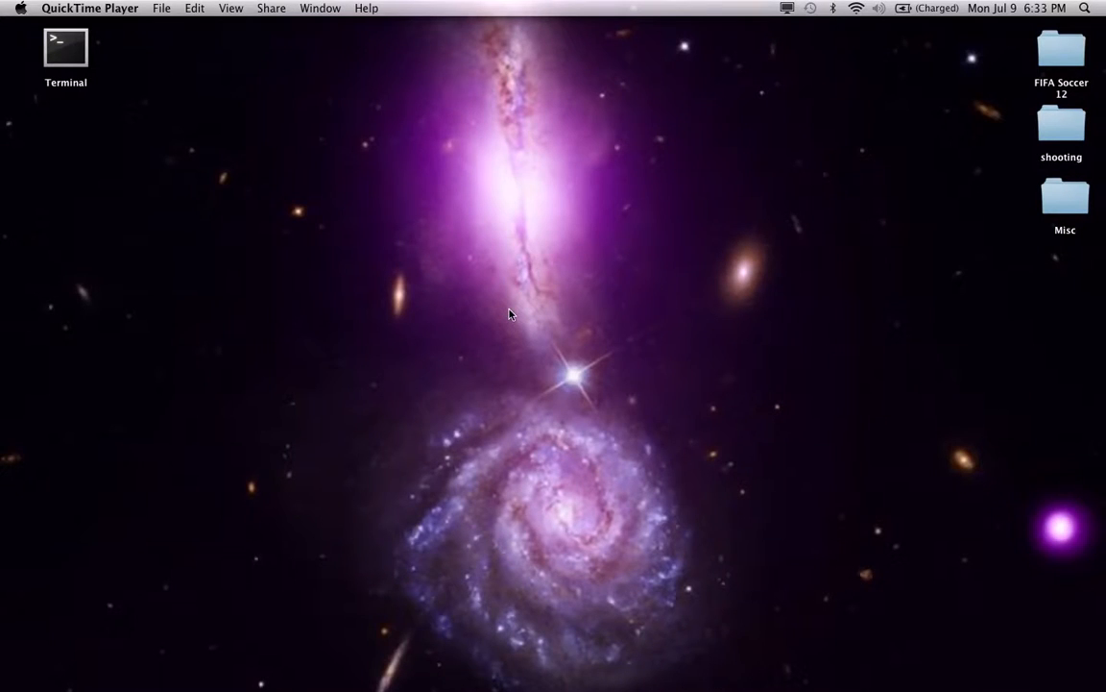
mouse_move(279, 657)
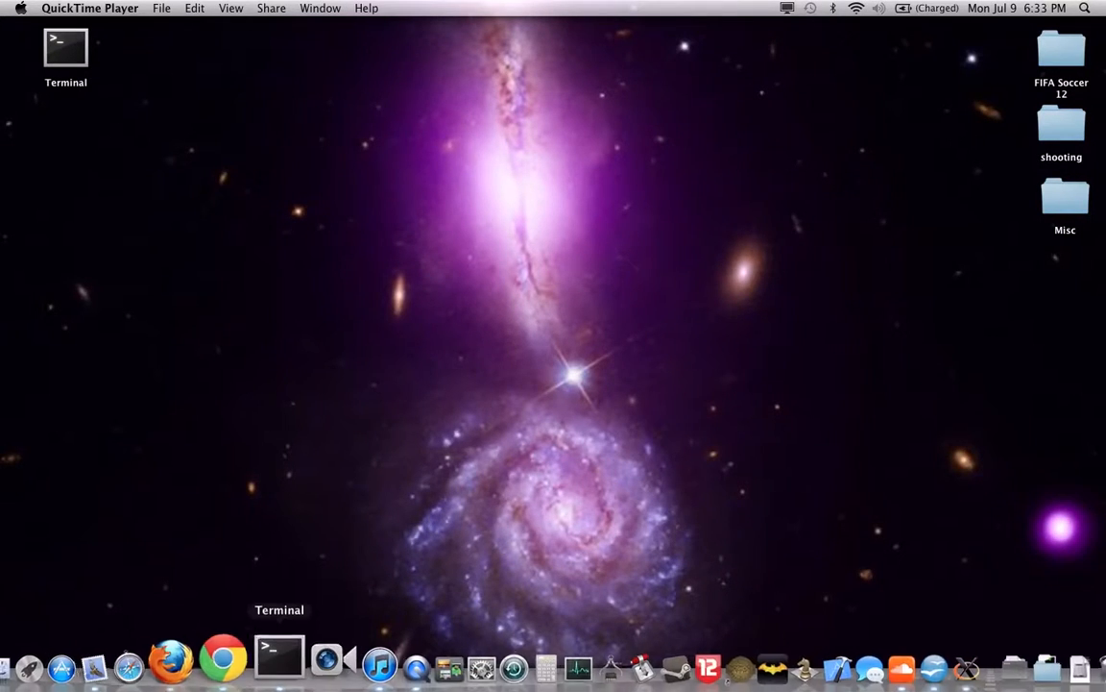
Bring Firefox forward with the Google results for emacs mac.
left_click(215, 657)
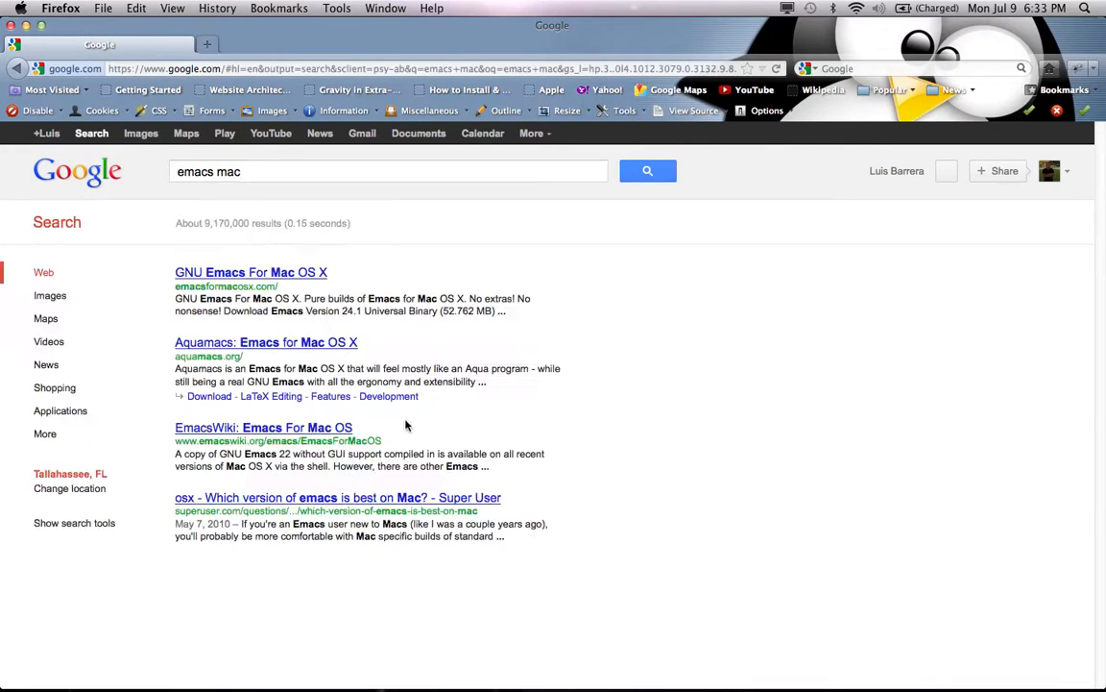
Open the emacsformacosx.com result showing the Emacs 24.1 download.
left_click(250, 273)
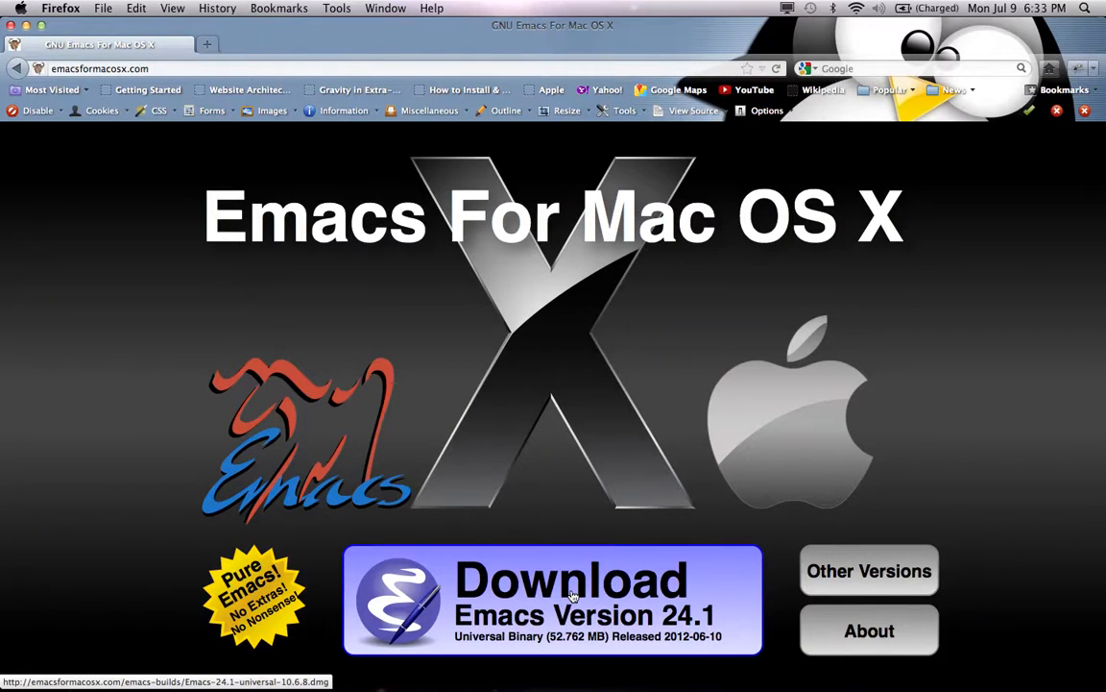
mouse_move(15, 34)
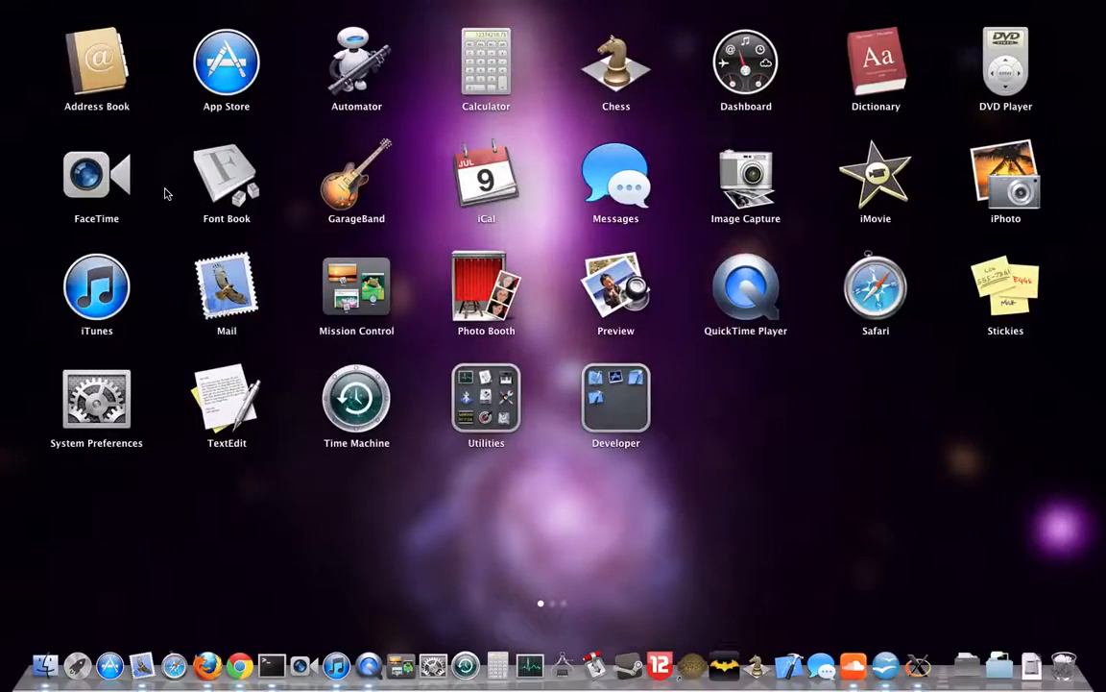
Page through Launchpad to reach and launch the Emacs application.
scroll("left", 3)
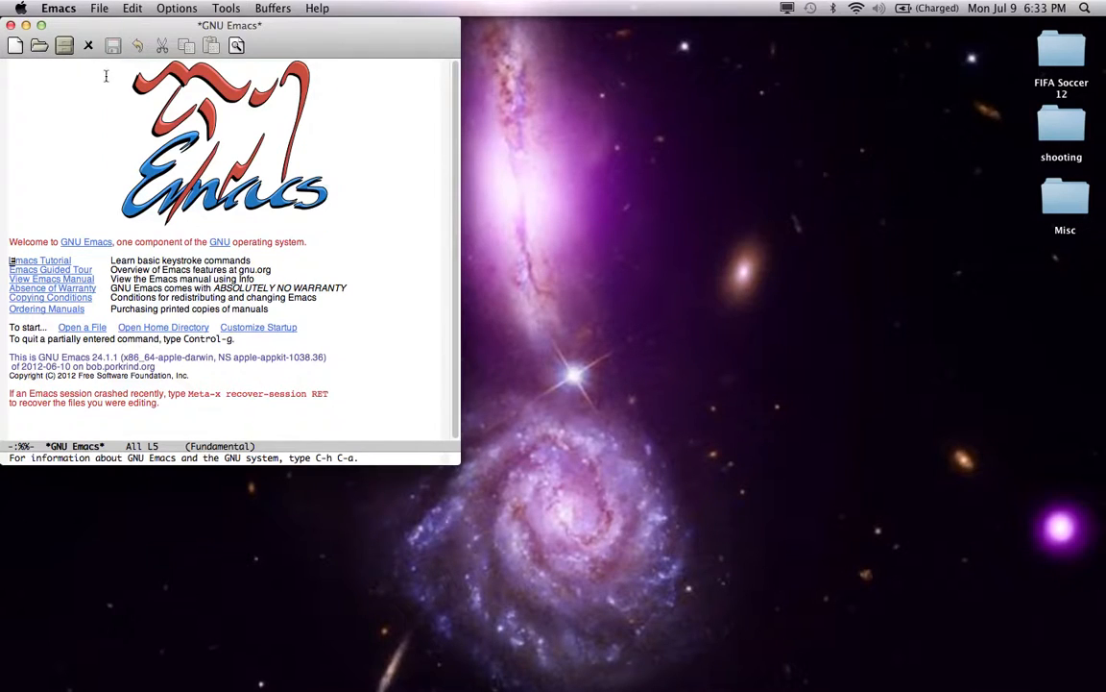
Visit a new file ~/somefile.txt from the minibuffer, correcting the extension to .txt.
left_click(16, 46)
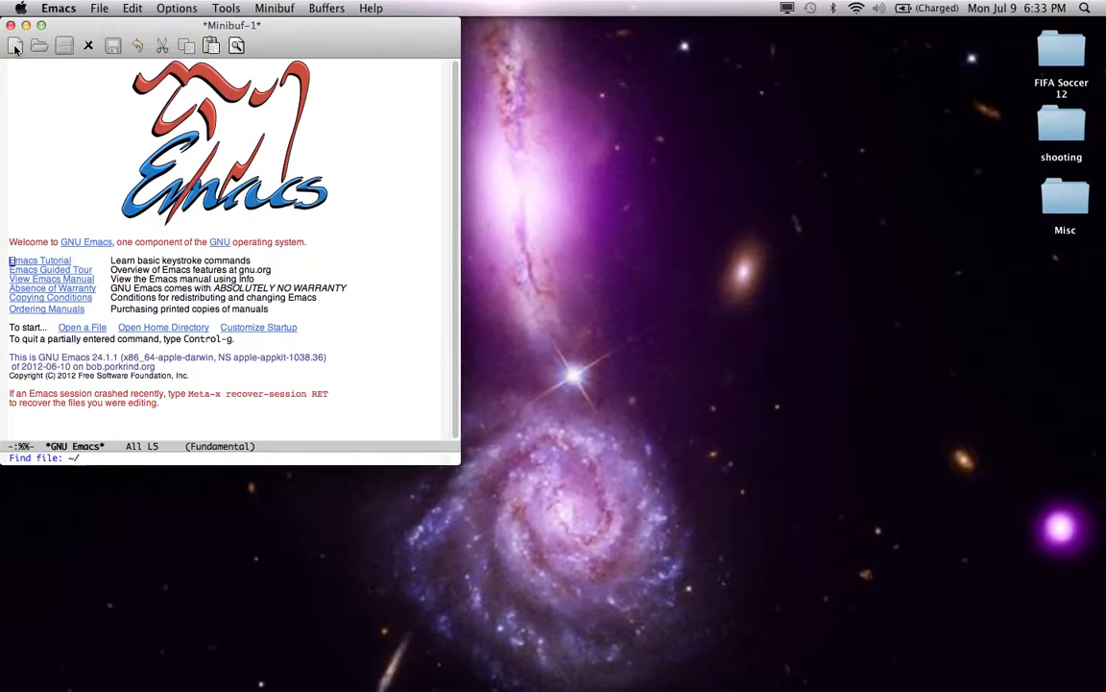
type("some")
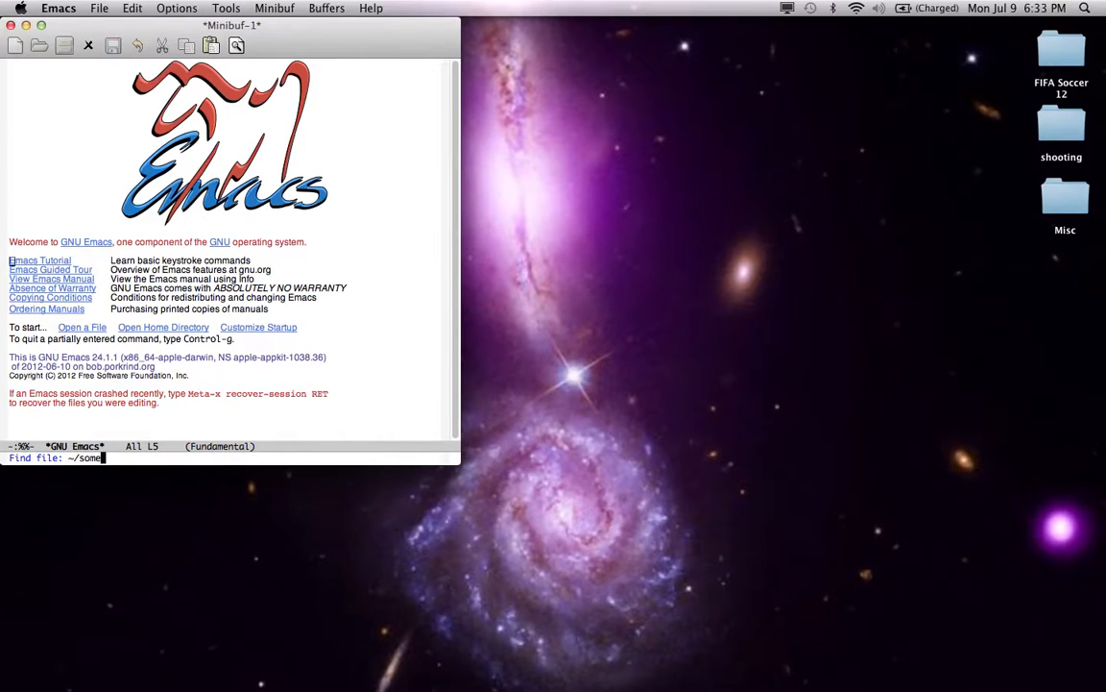
type("file")
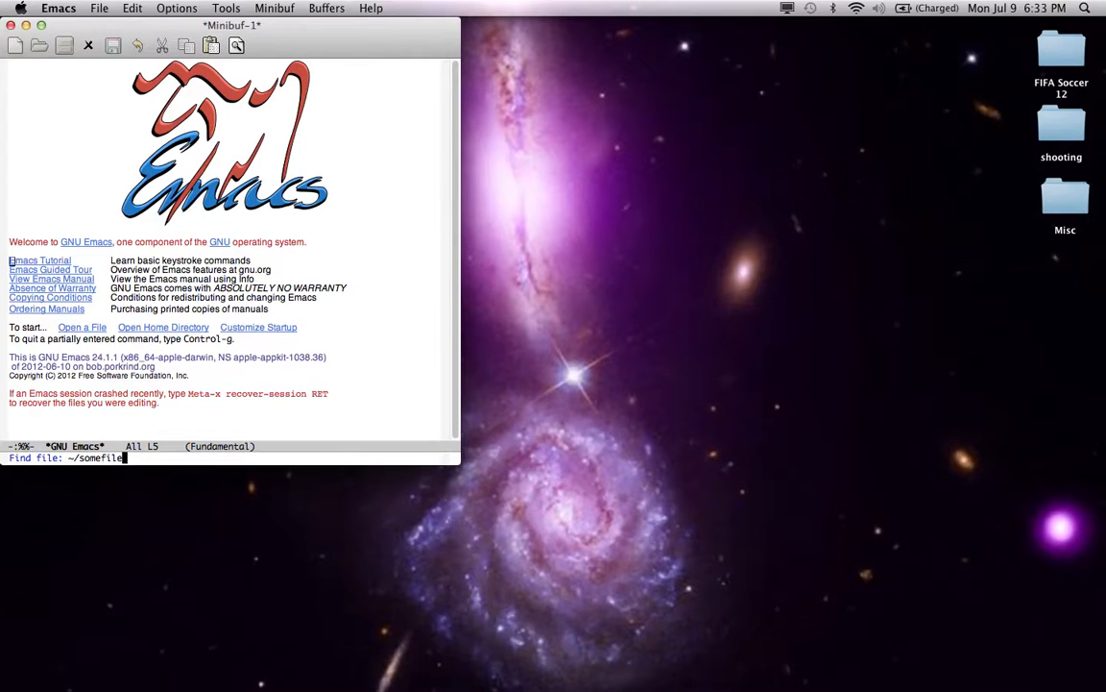
type(".")
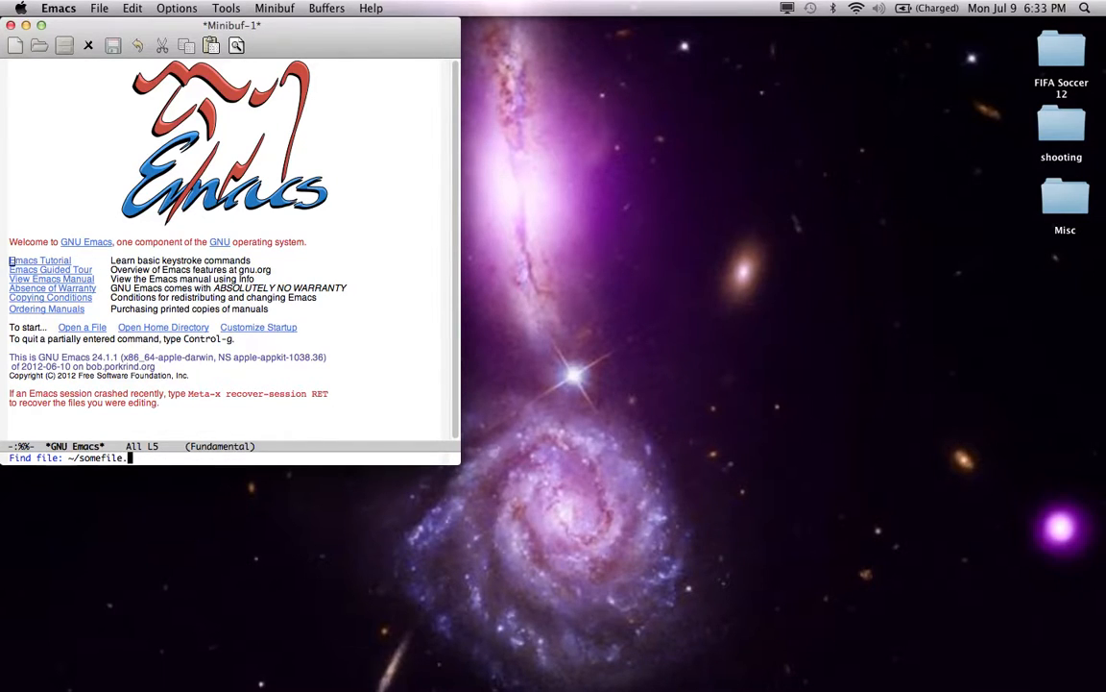
type("txt")
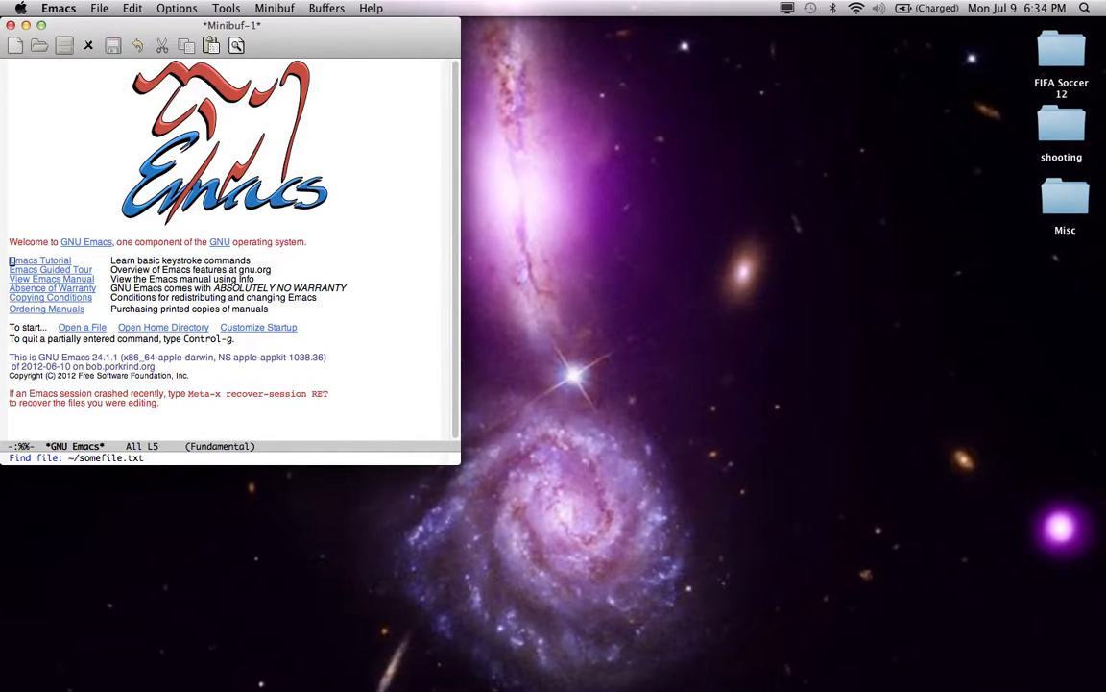
type("html")
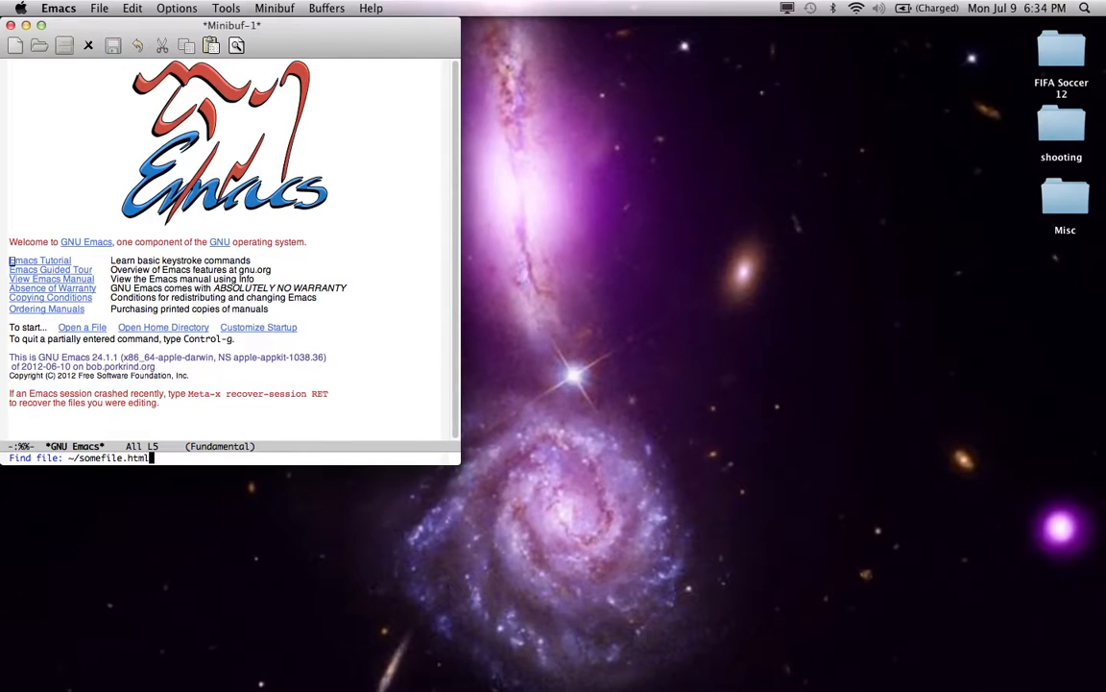
key("BackSpace")
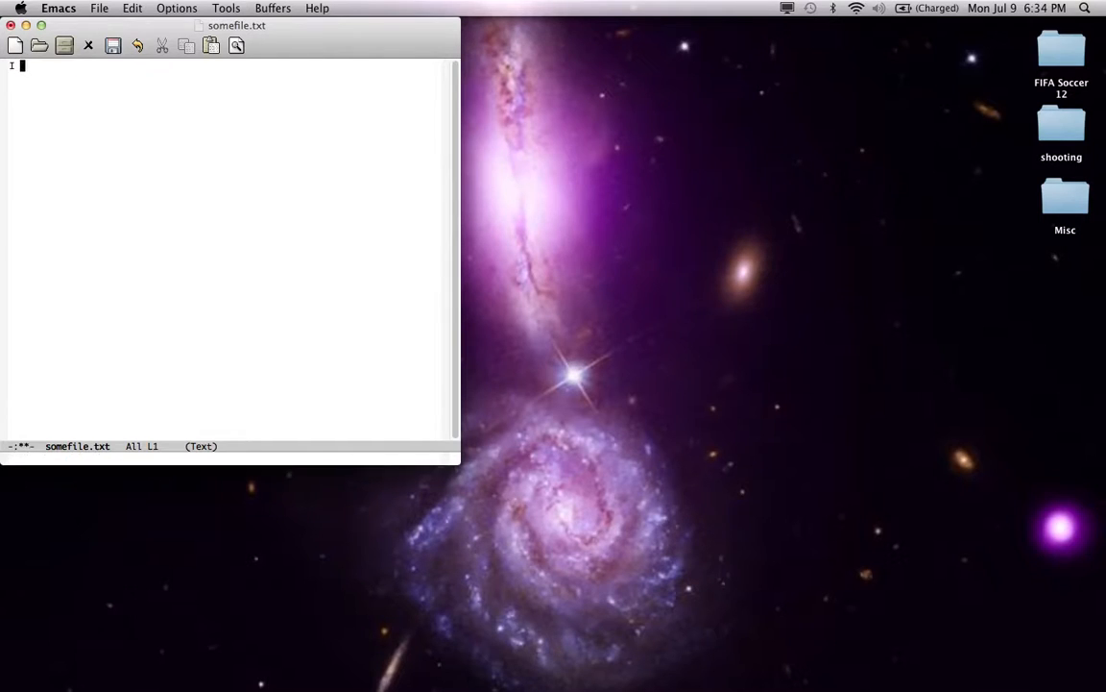
Start the buffer text with "I just" and browse the File, Edit, Options and Tools menus.
type("just")
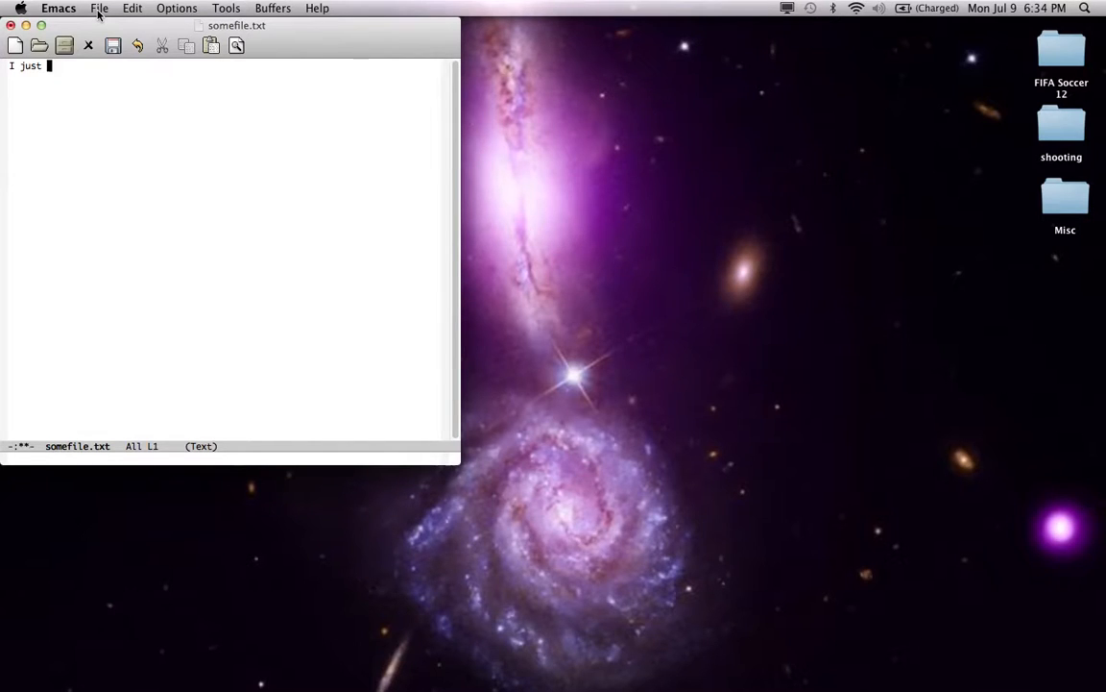
left_click(100, 8)
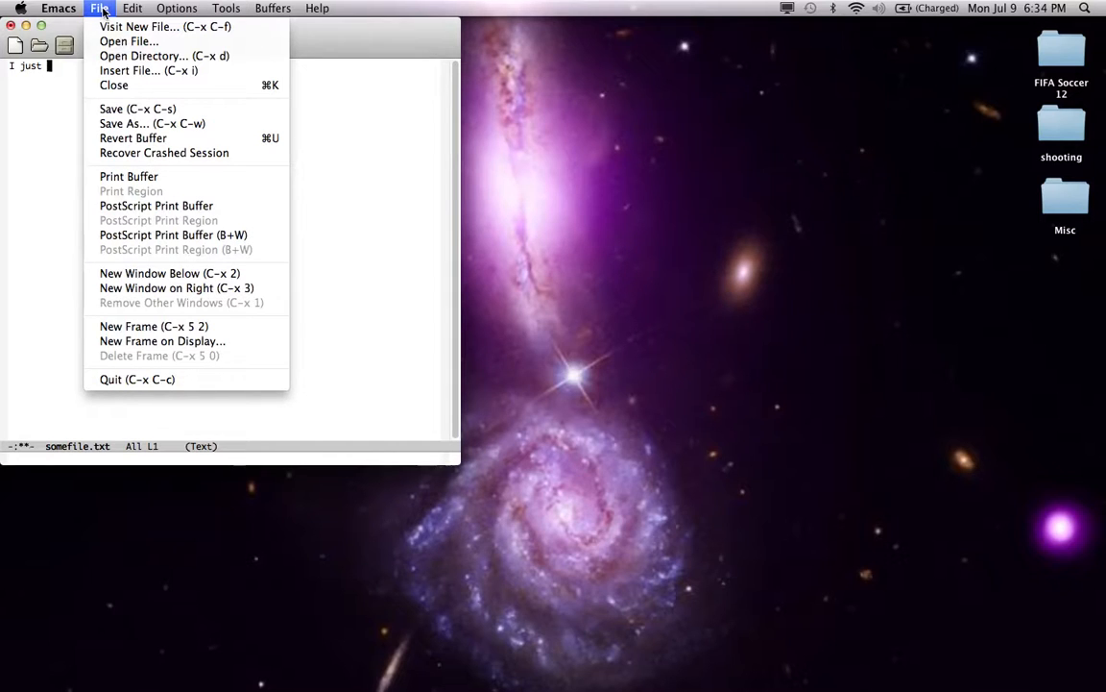
mouse_move(138, 107)
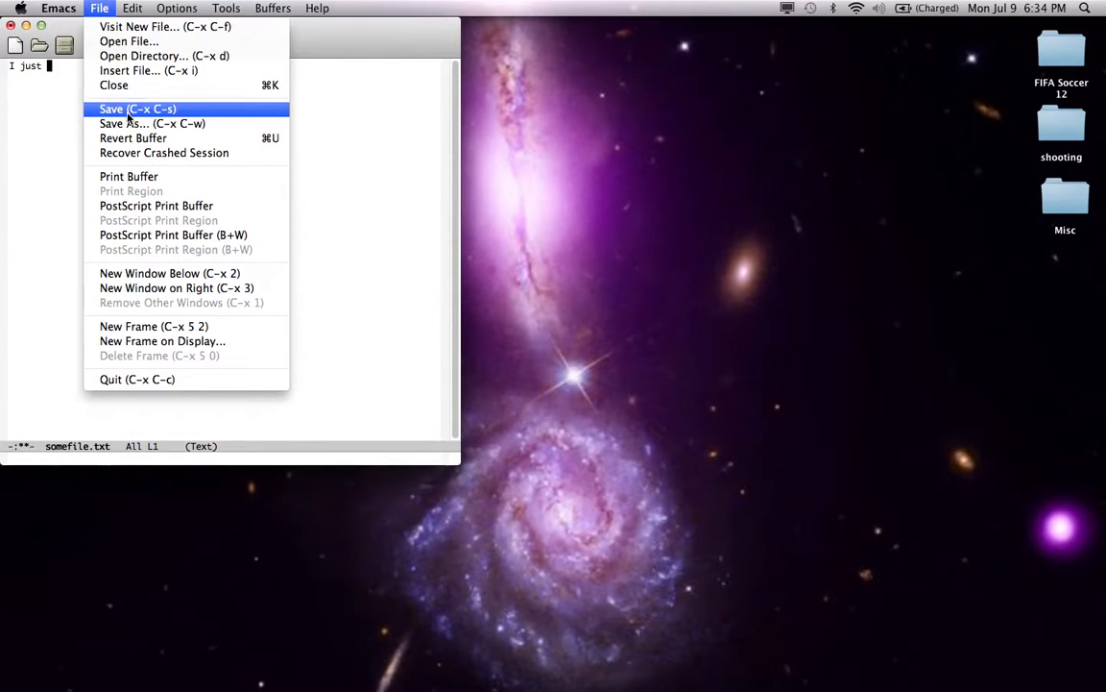
mouse_move(132, 138)
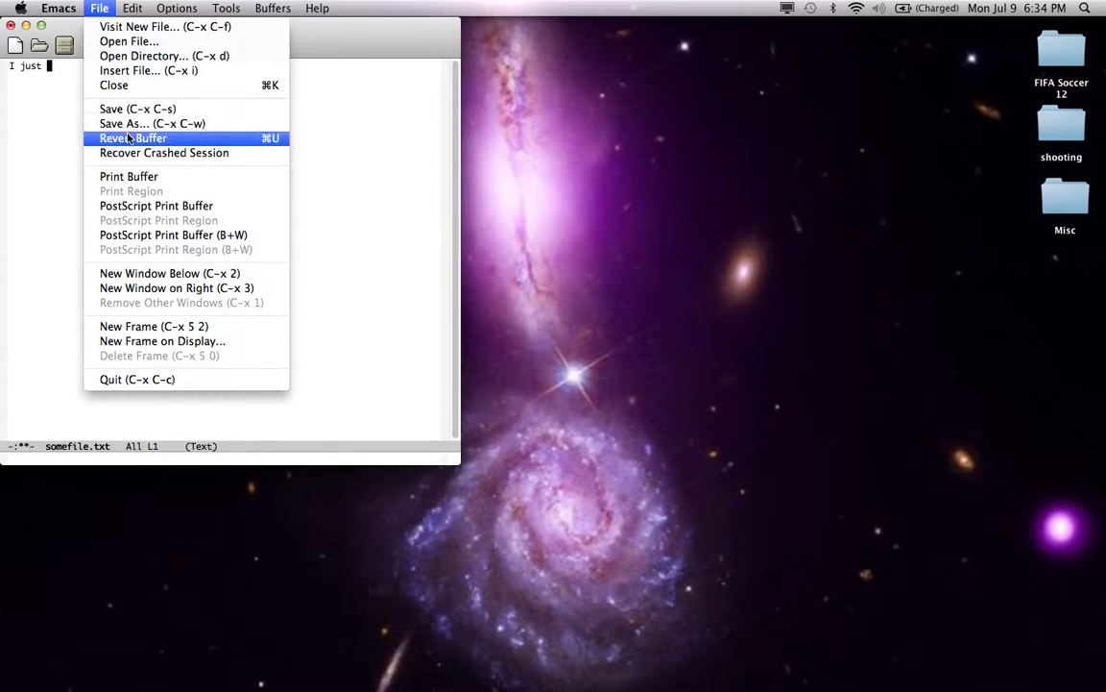
left_click(133, 8)
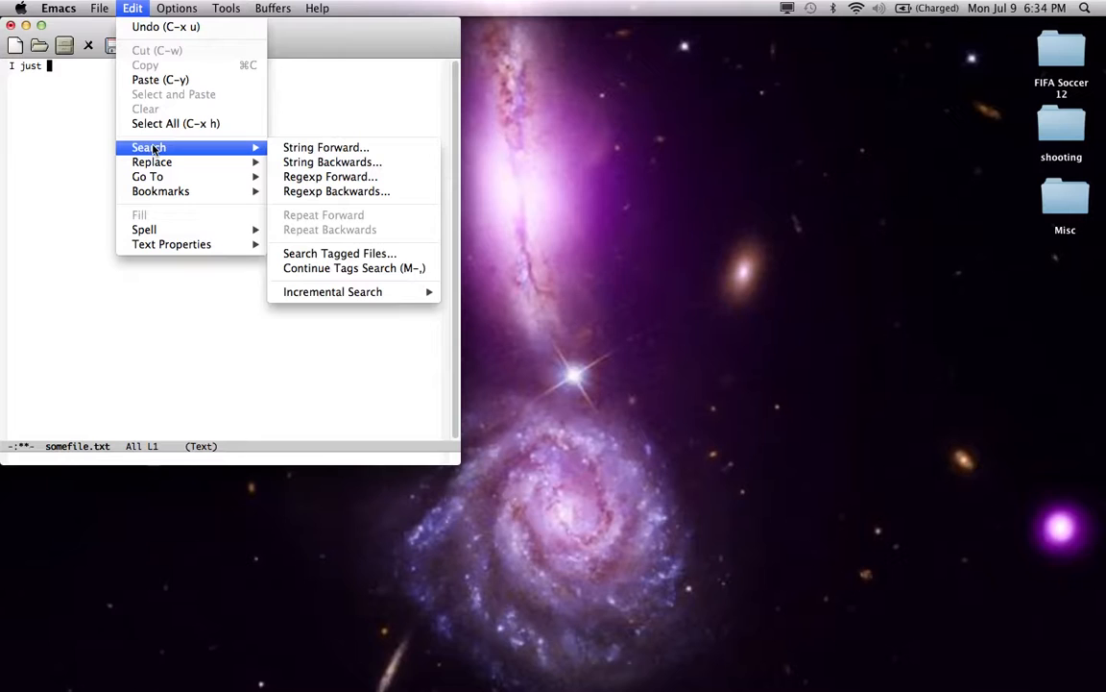
mouse_move(152, 161)
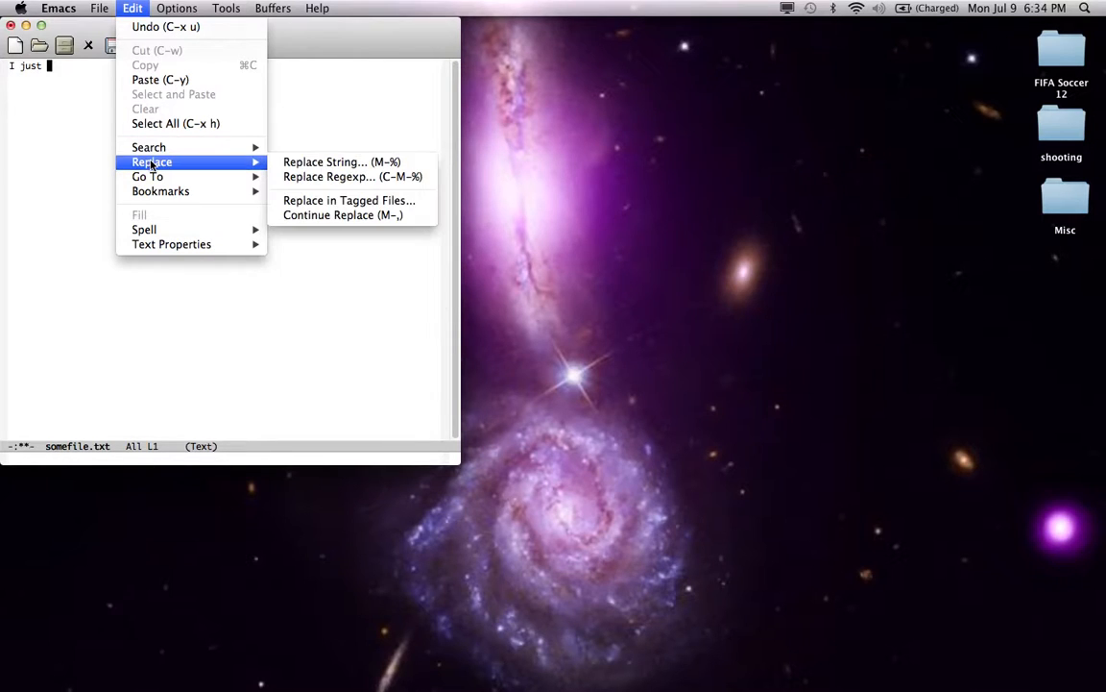
left_click(177, 8)
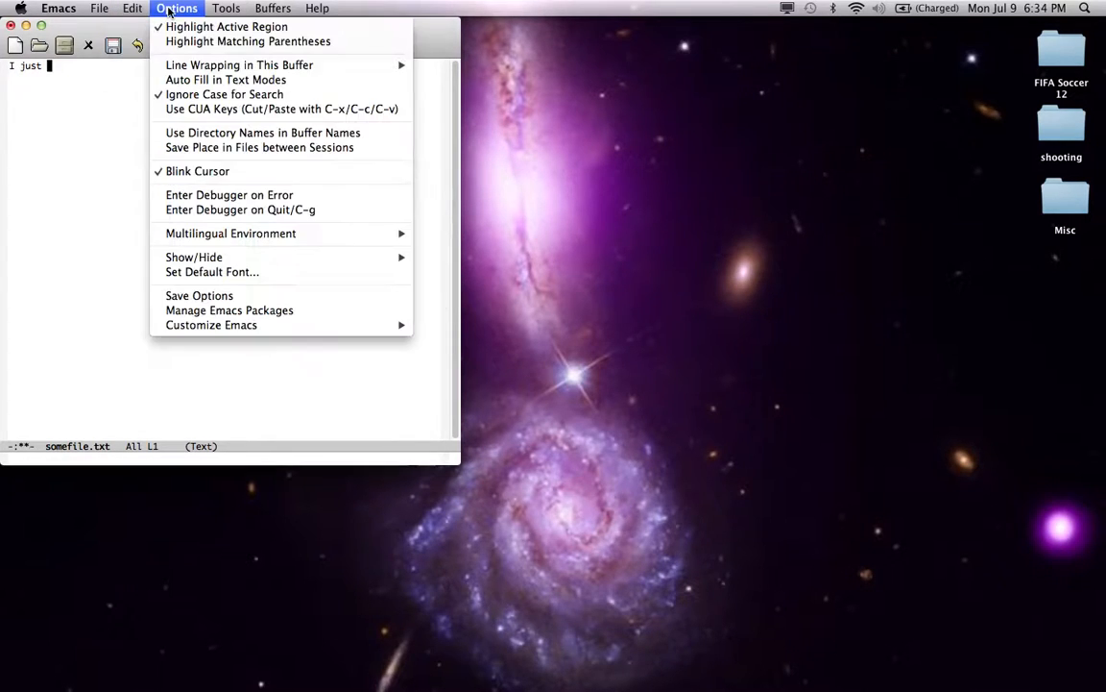
left_click(227, 7)
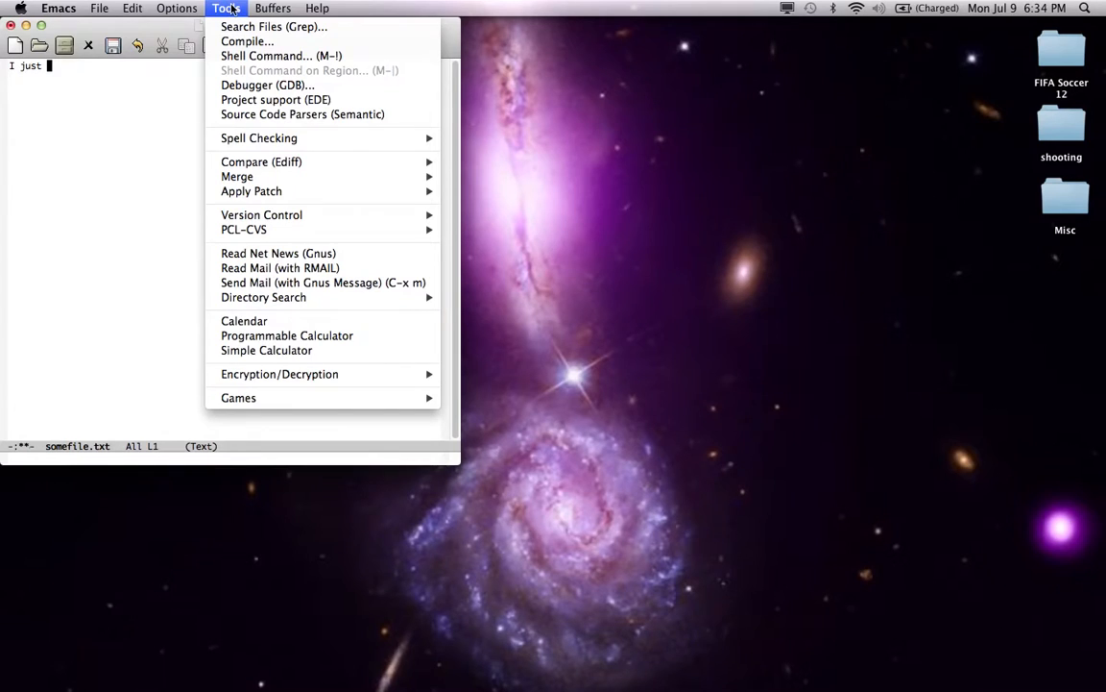
left_click(227, 7)
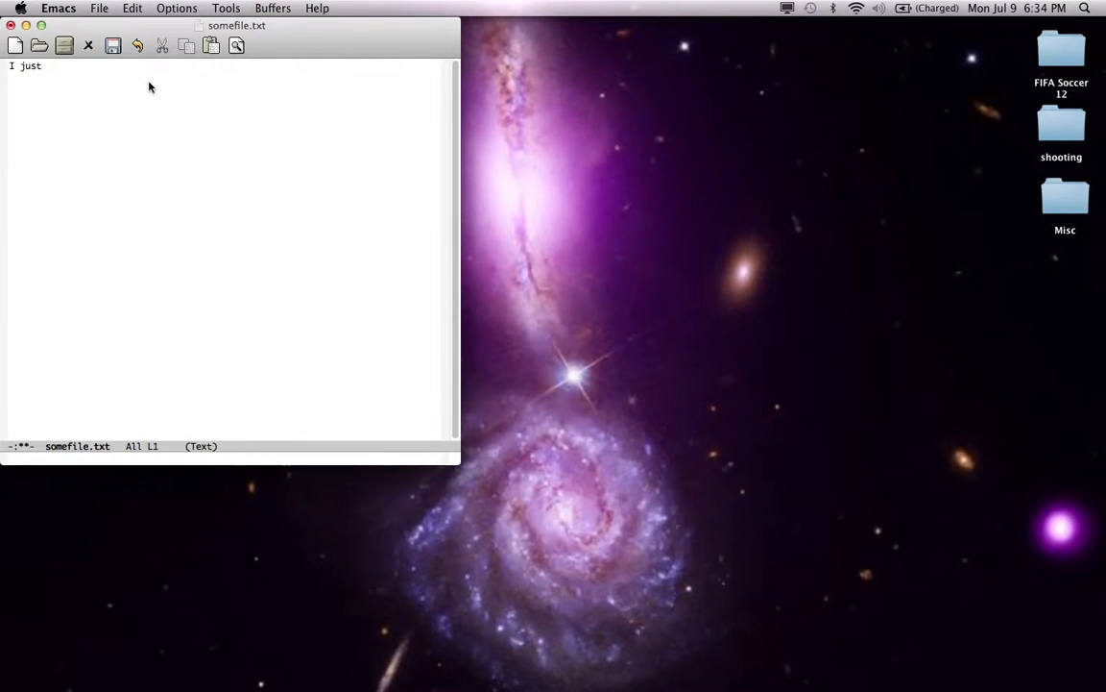
Finish the line "I just type whatever here." and set Emacs aside.
type("type whate")
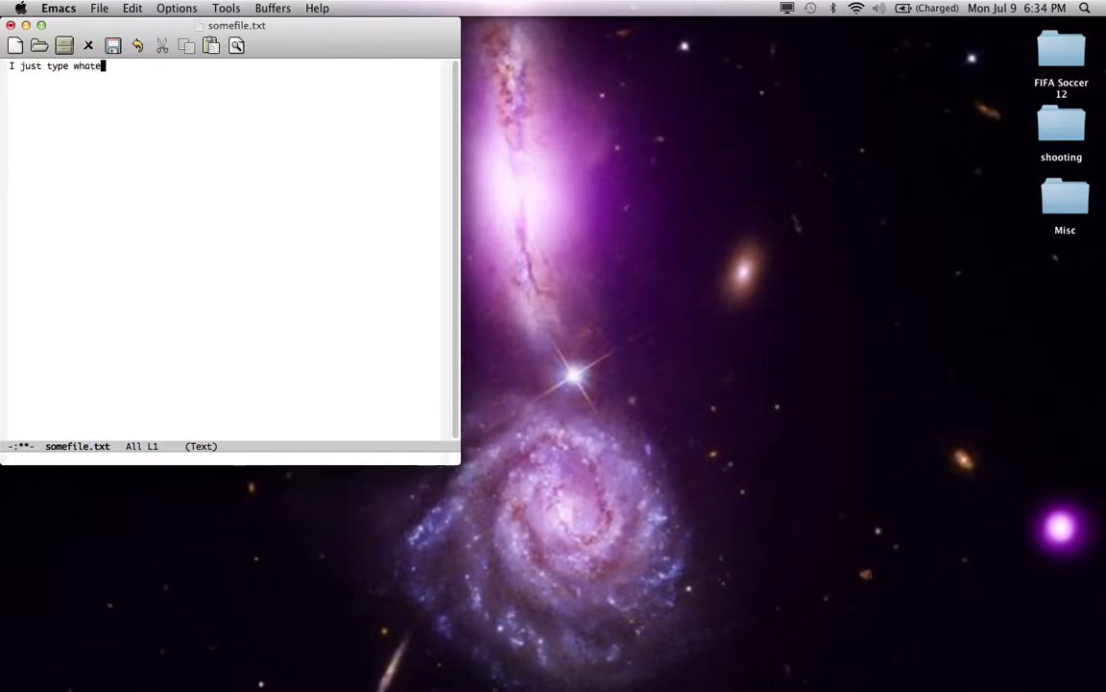
type("ver here.")
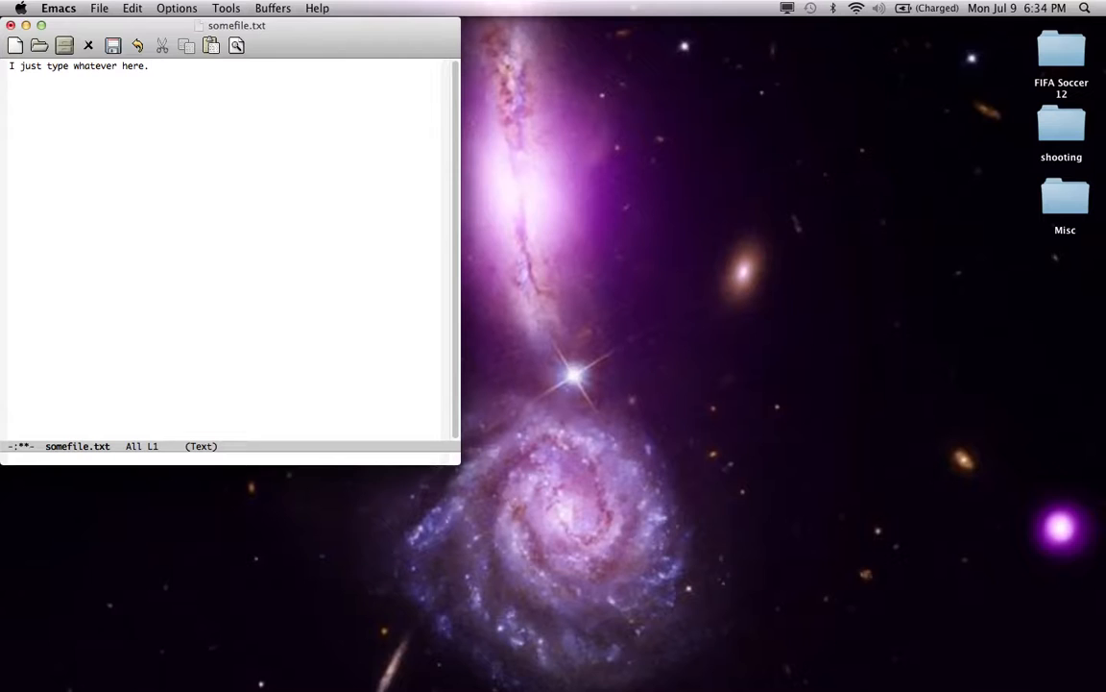
left_click(112, 46)
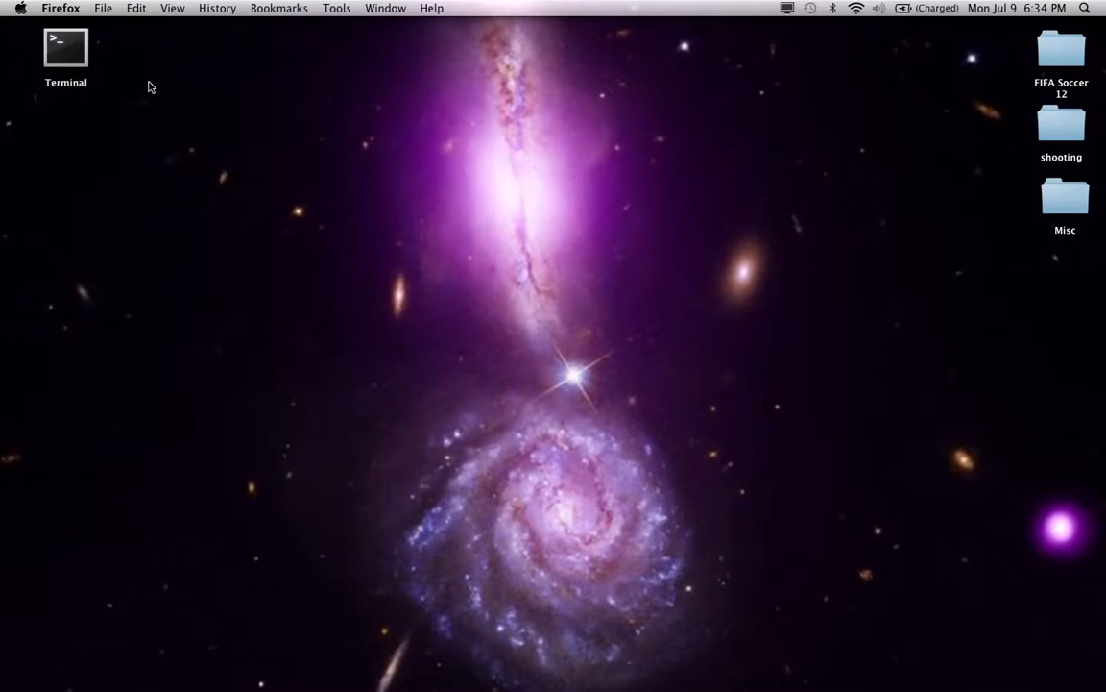
Launch Terminal and run emacs somefile.txt to edit the file in text-mode Emacs.
left_click(273, 150)
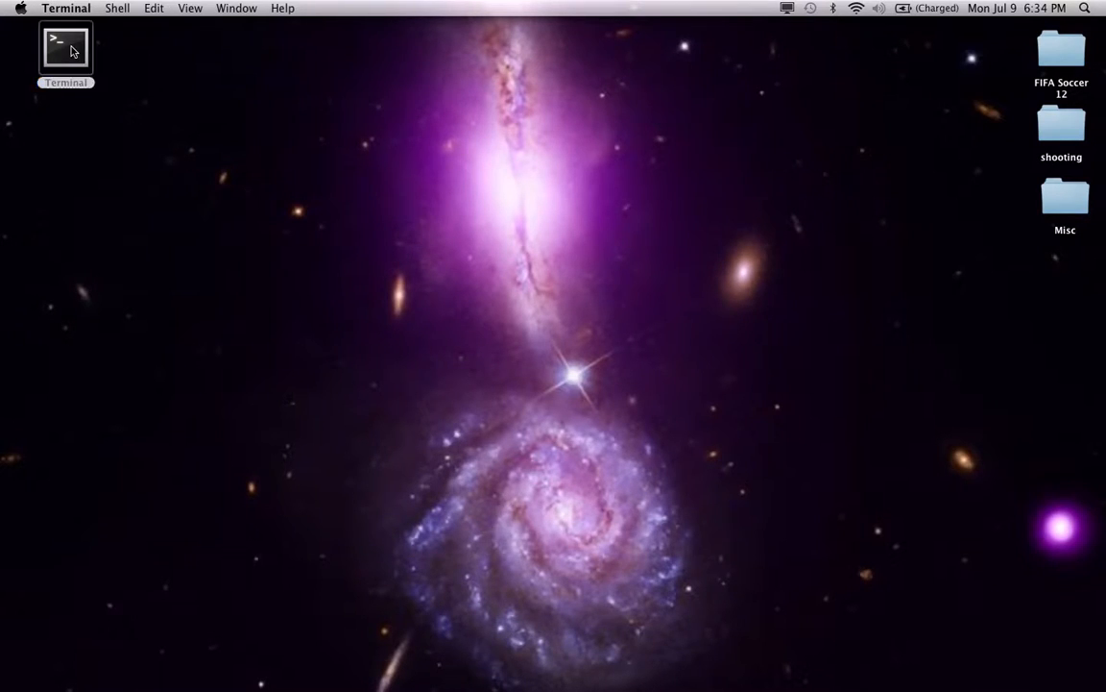
double_click(65, 48)
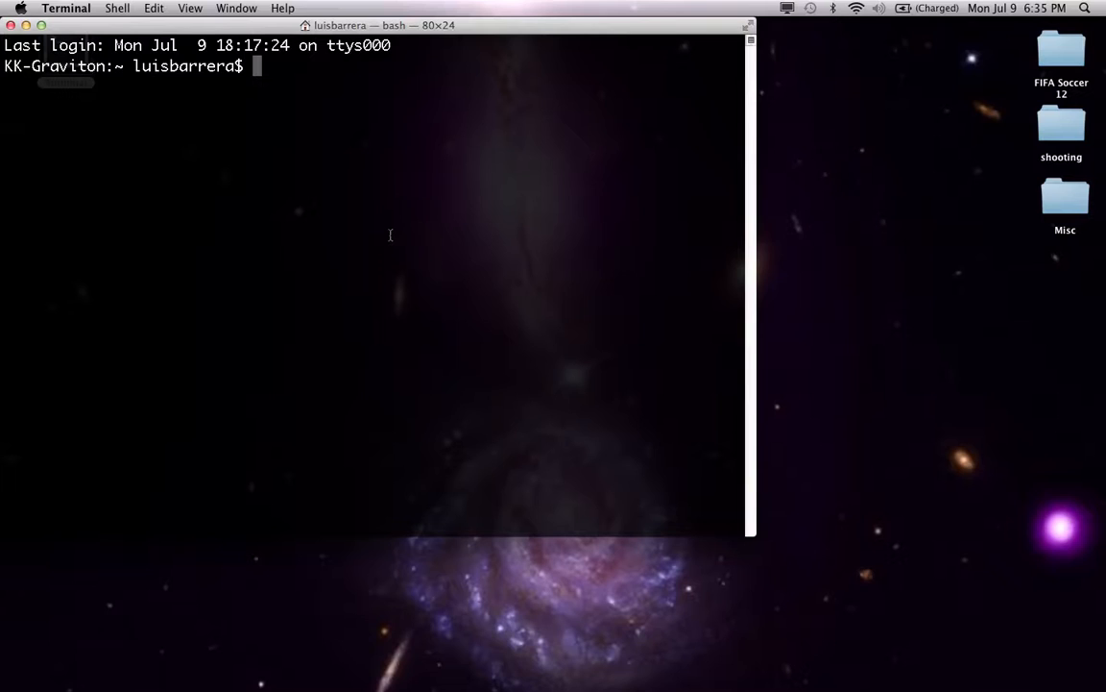
type("emacs")
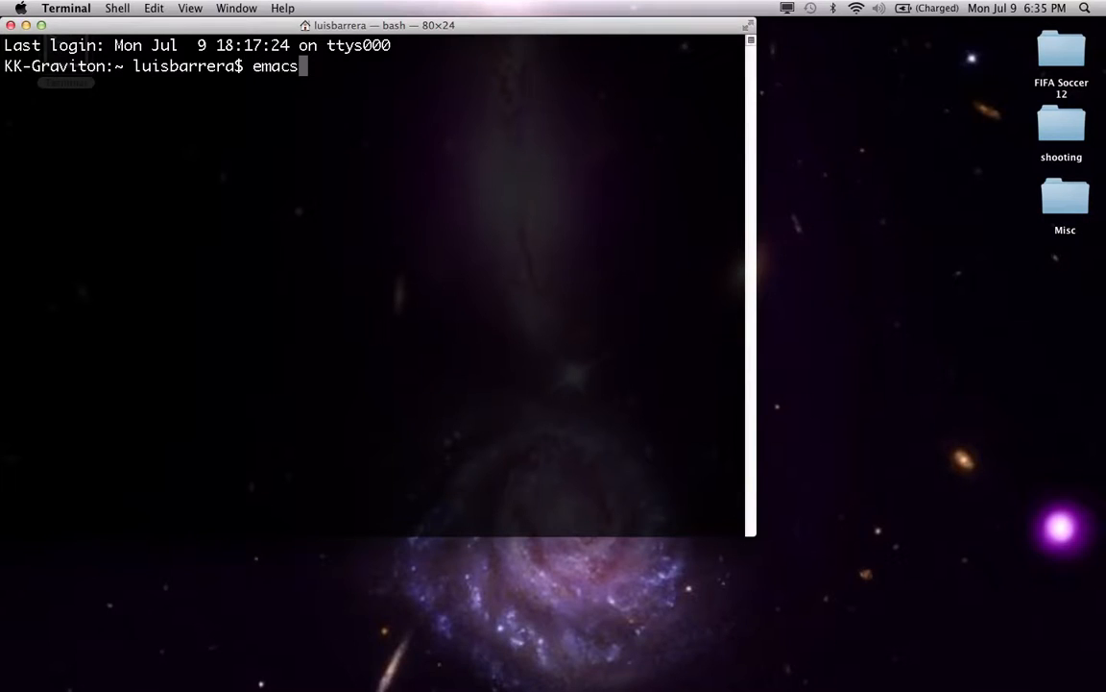
type("somefile.txt")
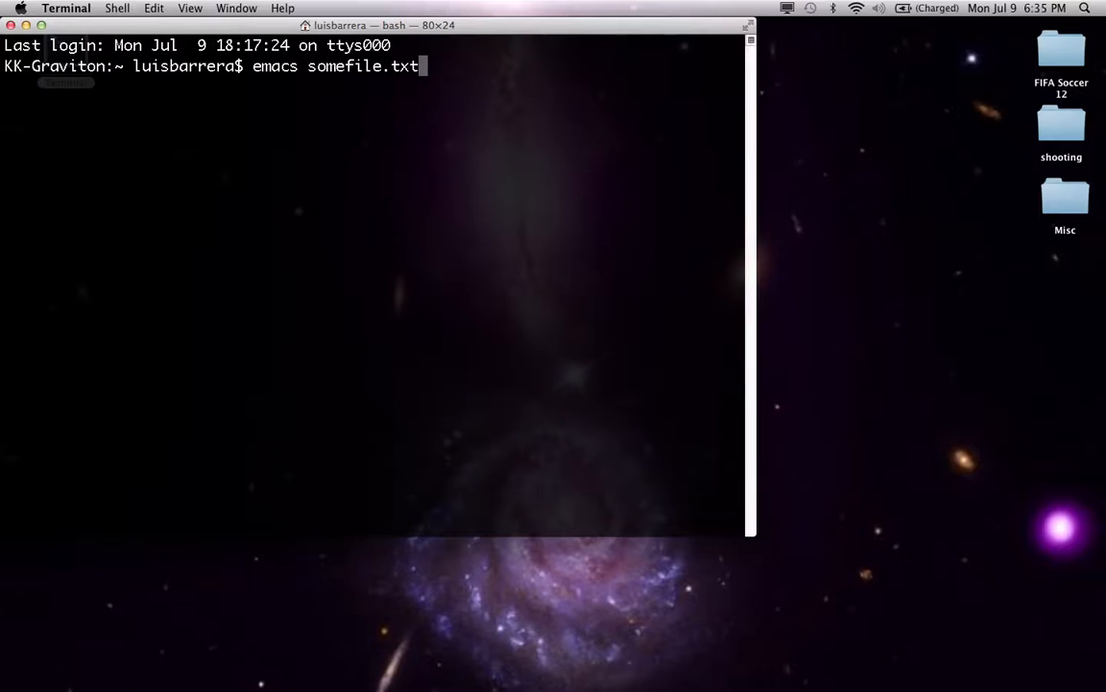
key("Return")
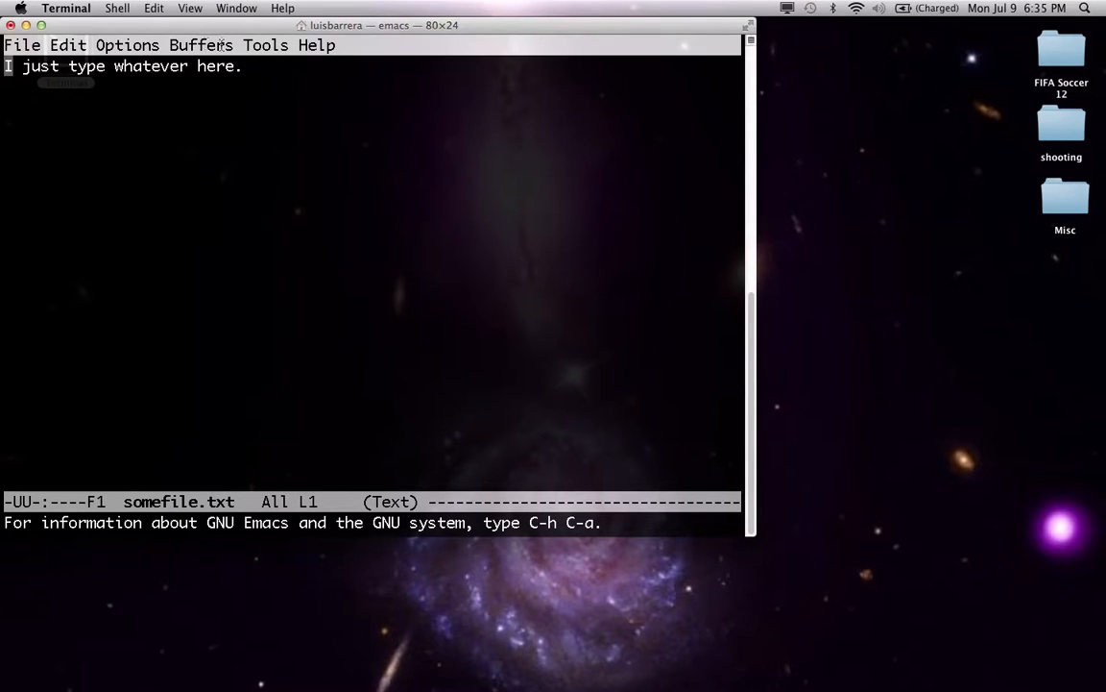
mouse_move(207, 196)
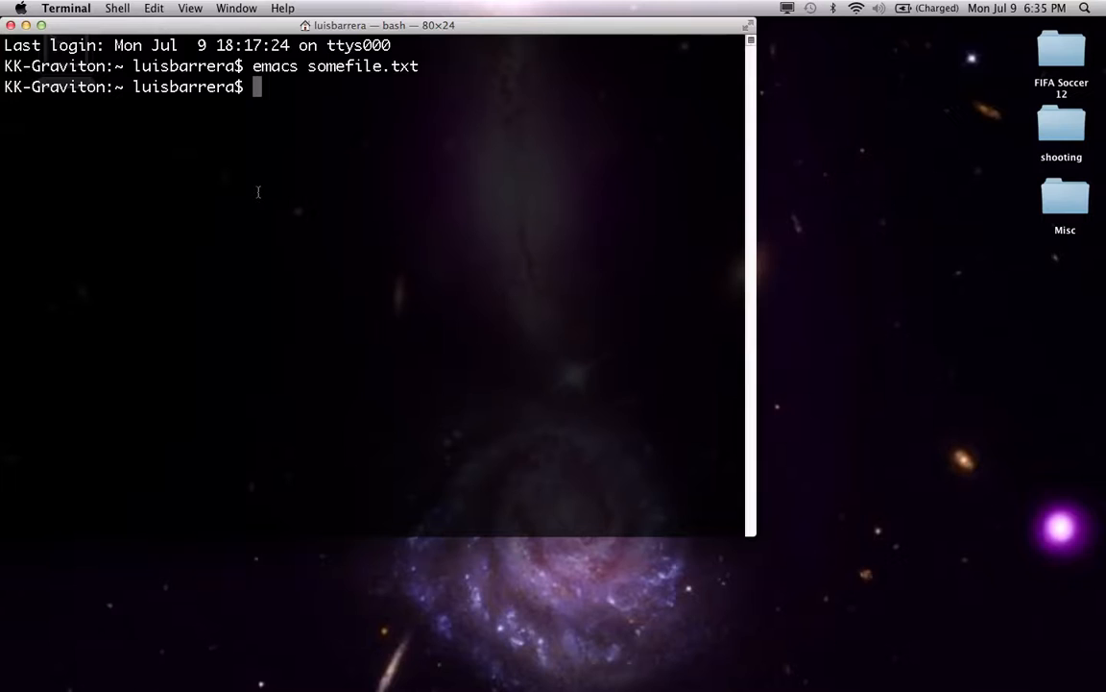
Run ssh -Y ispace.ci.fsu.edu with the username and log in to the Ubuntu server.
type("ssh")
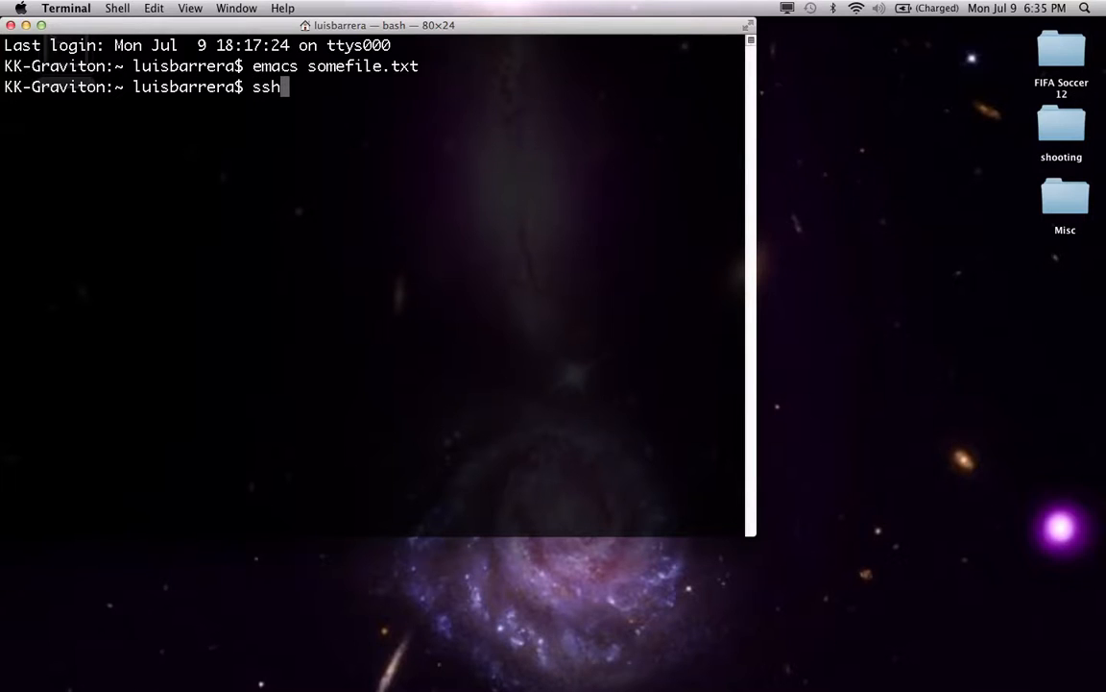
type("-Y is")
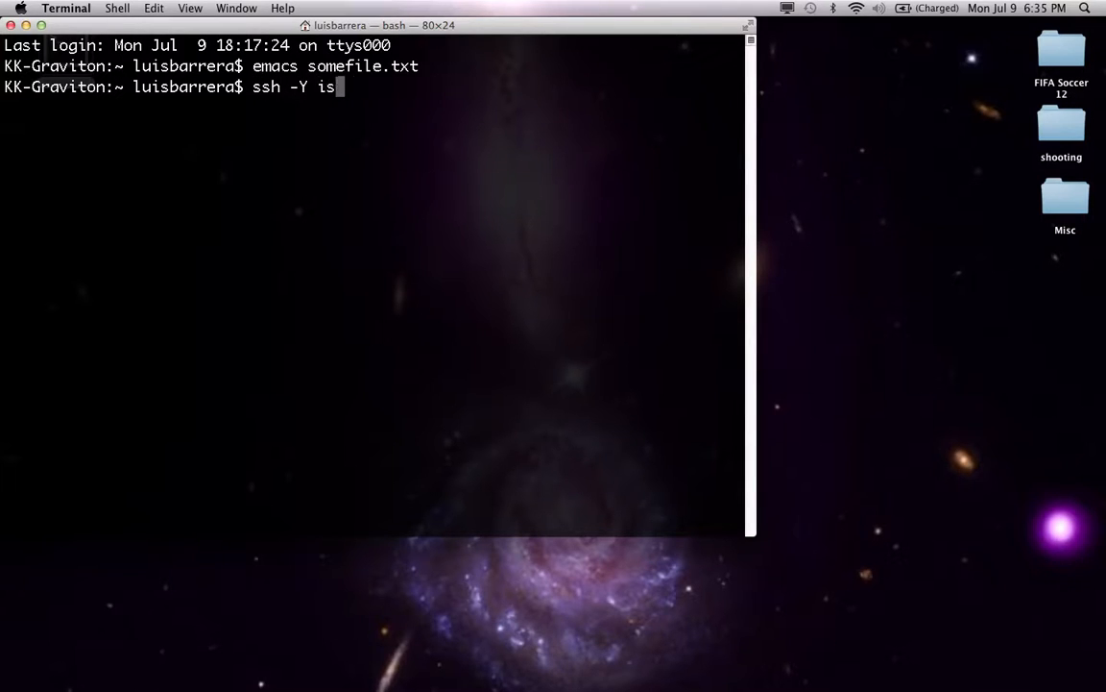
type("pace.ci.f")
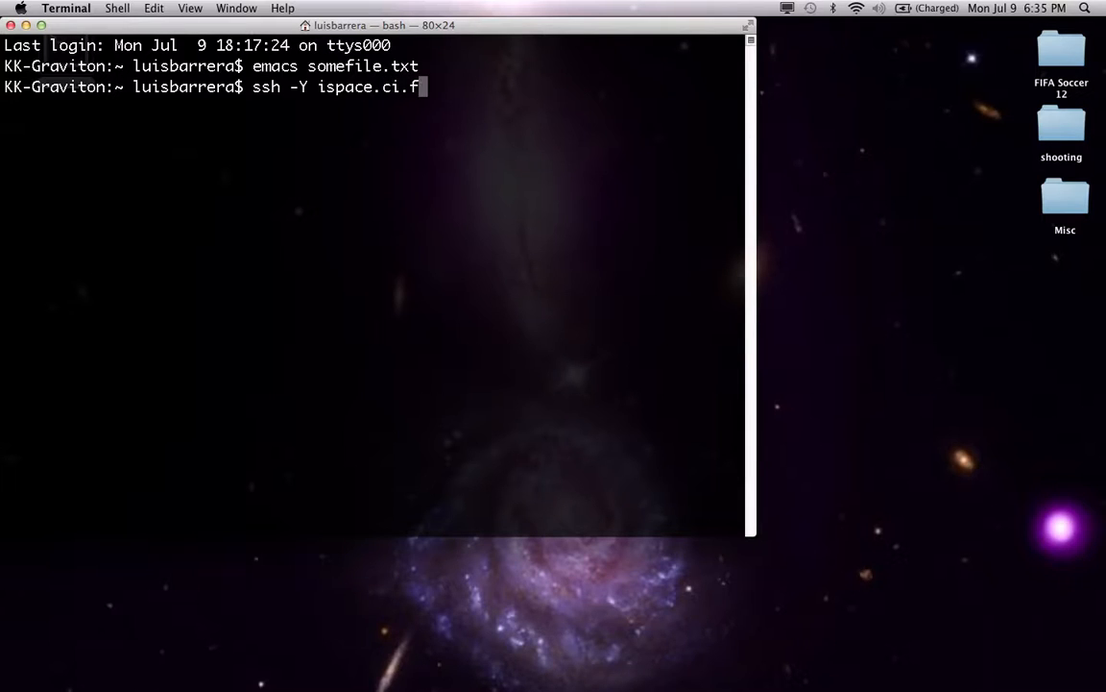
type("su.edu")
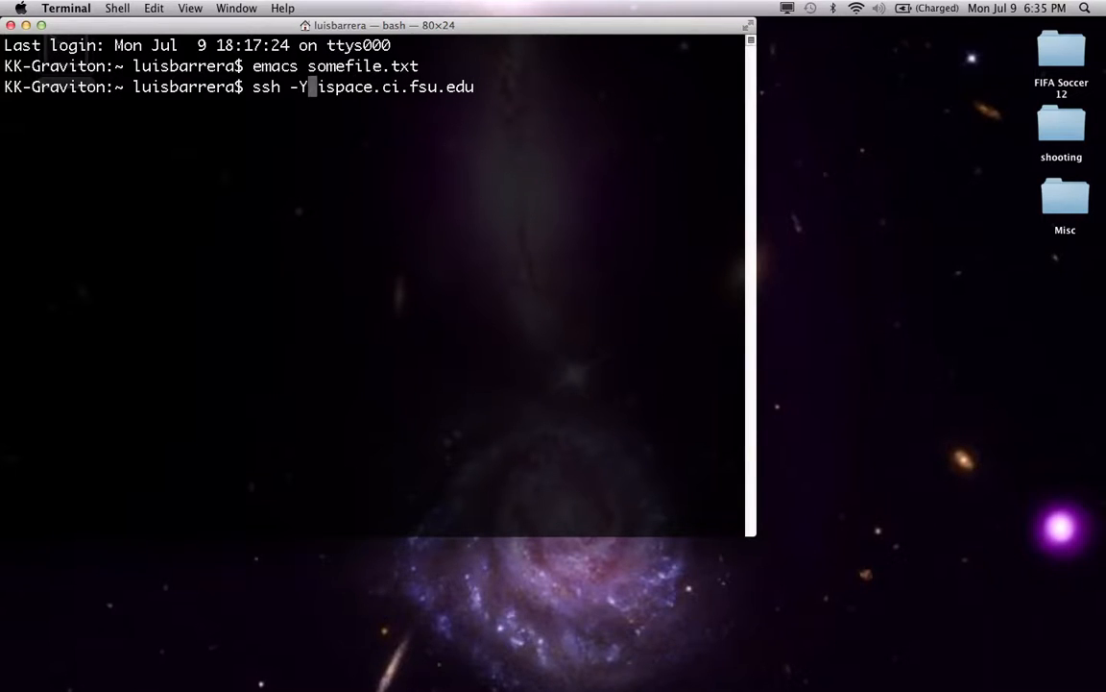
key("Backspace")
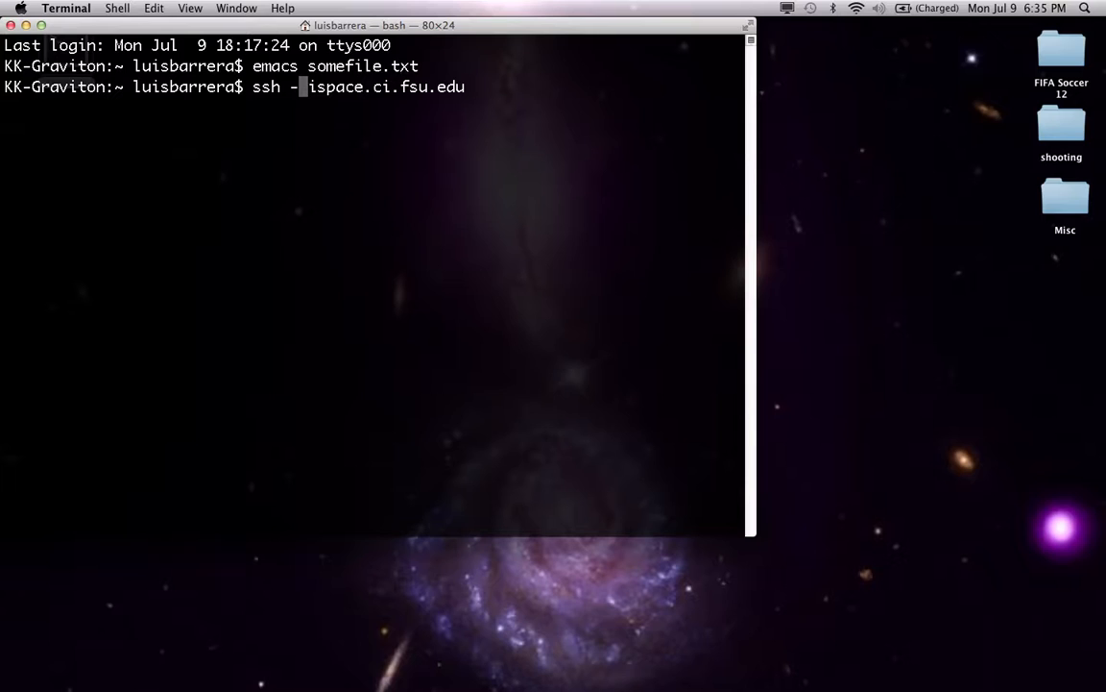
type("Y")
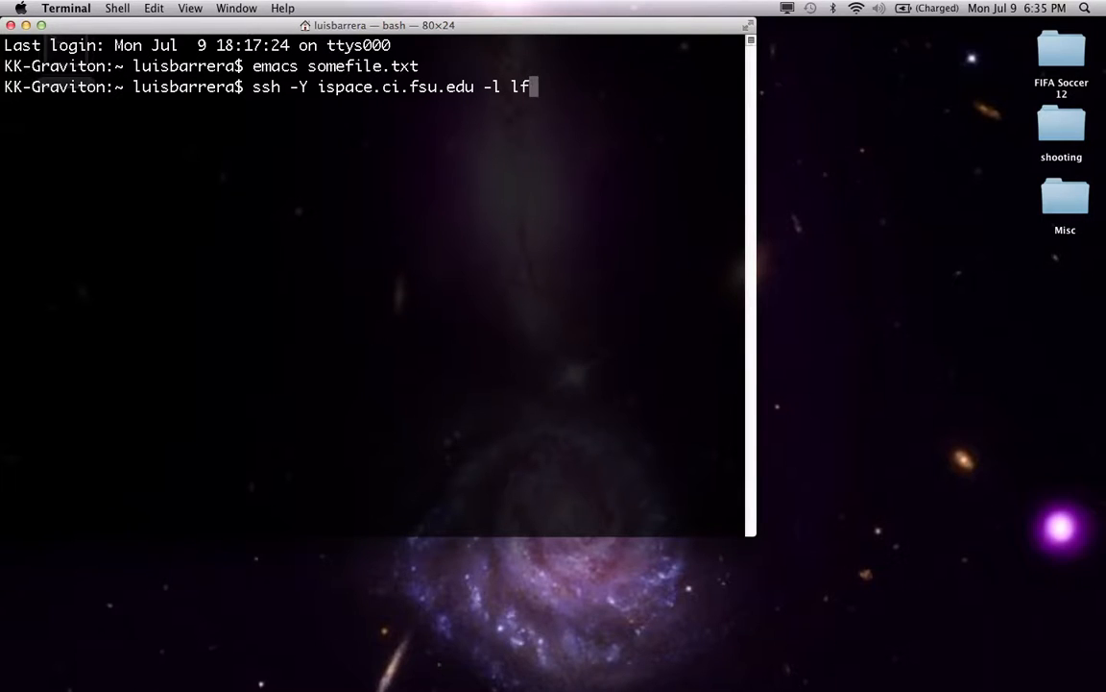
type("08c")
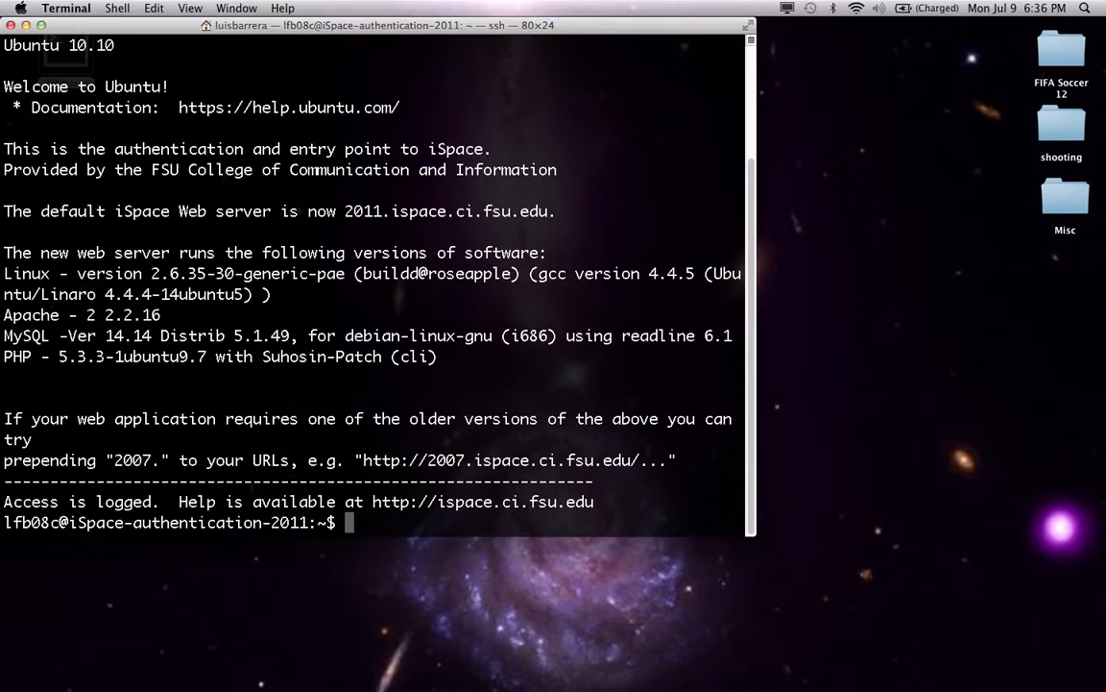
Discard a mistyped emacs command and cd into html/webdev/css on the server.
type("emacs somefi")
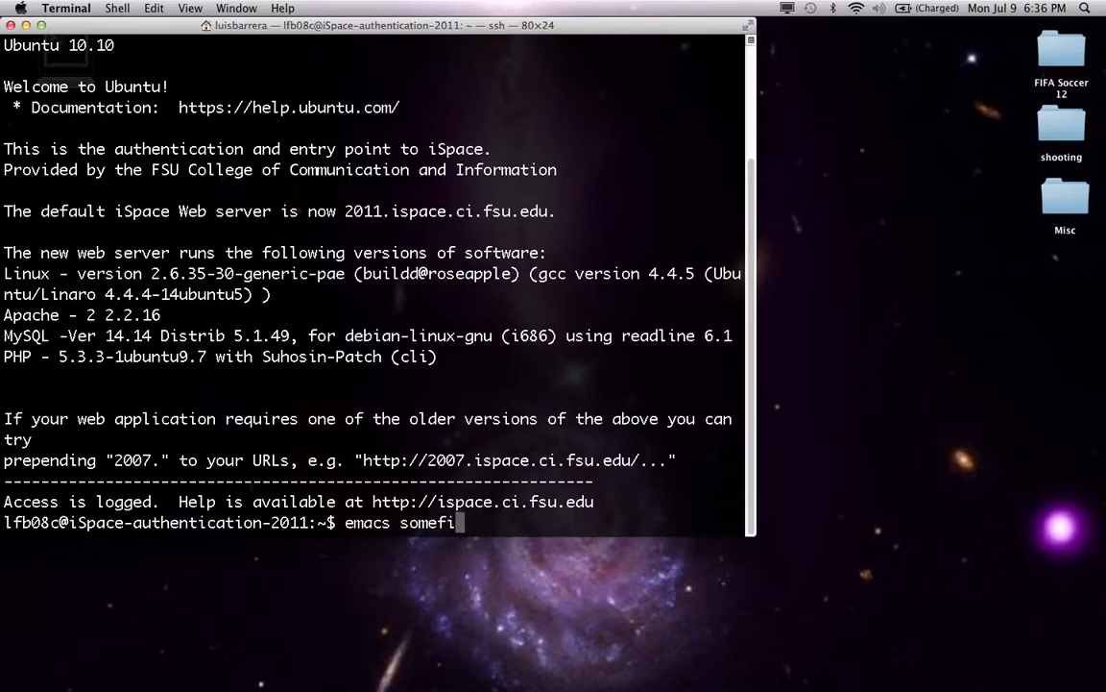
type("le.txt")
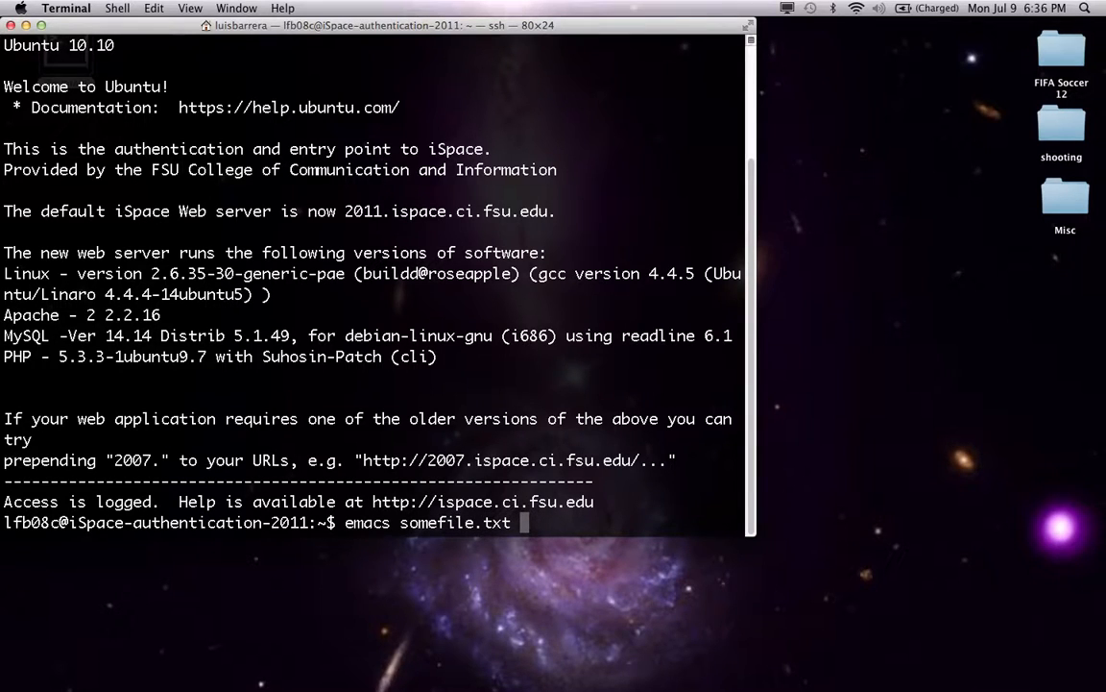
key("Backspace")
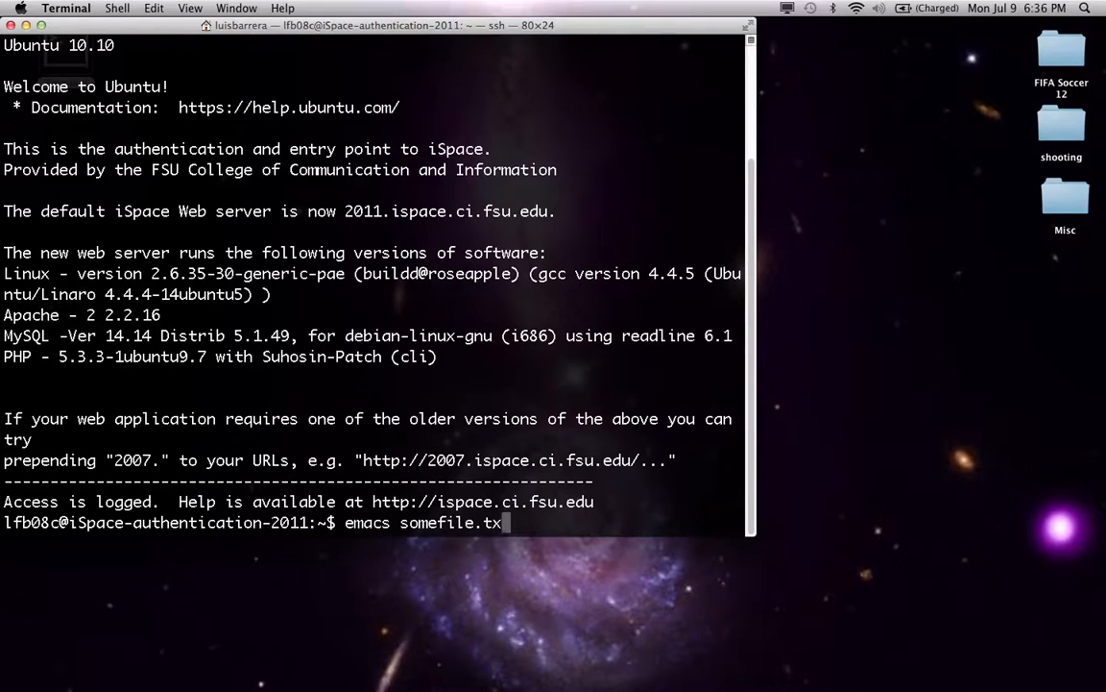
type("cd")
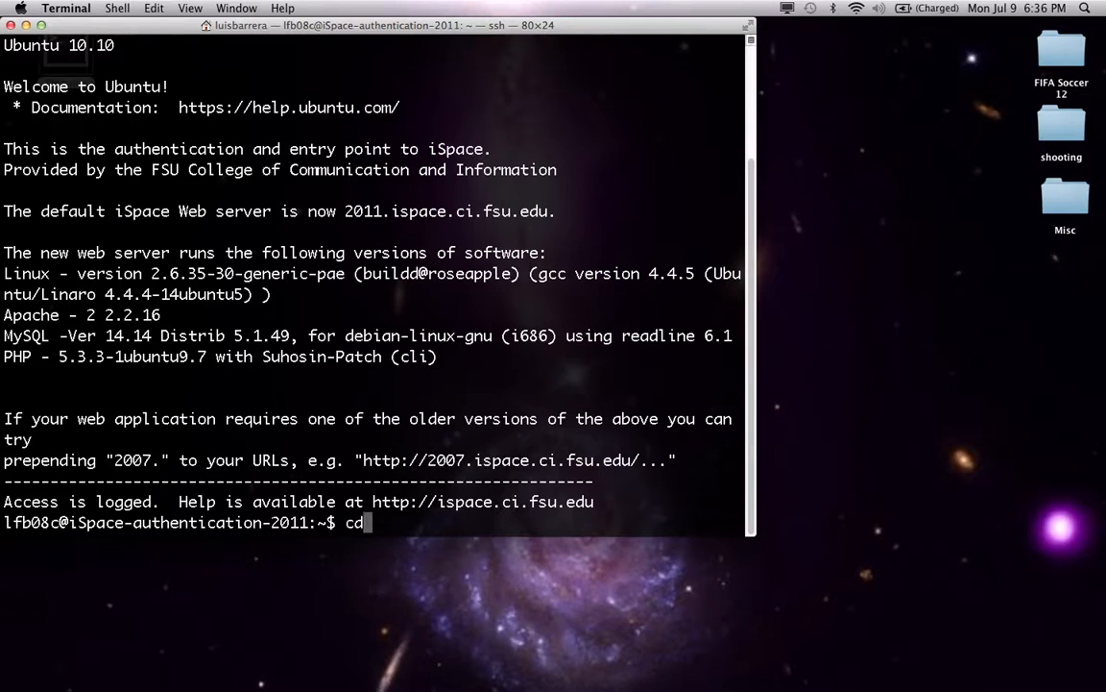
type("html")
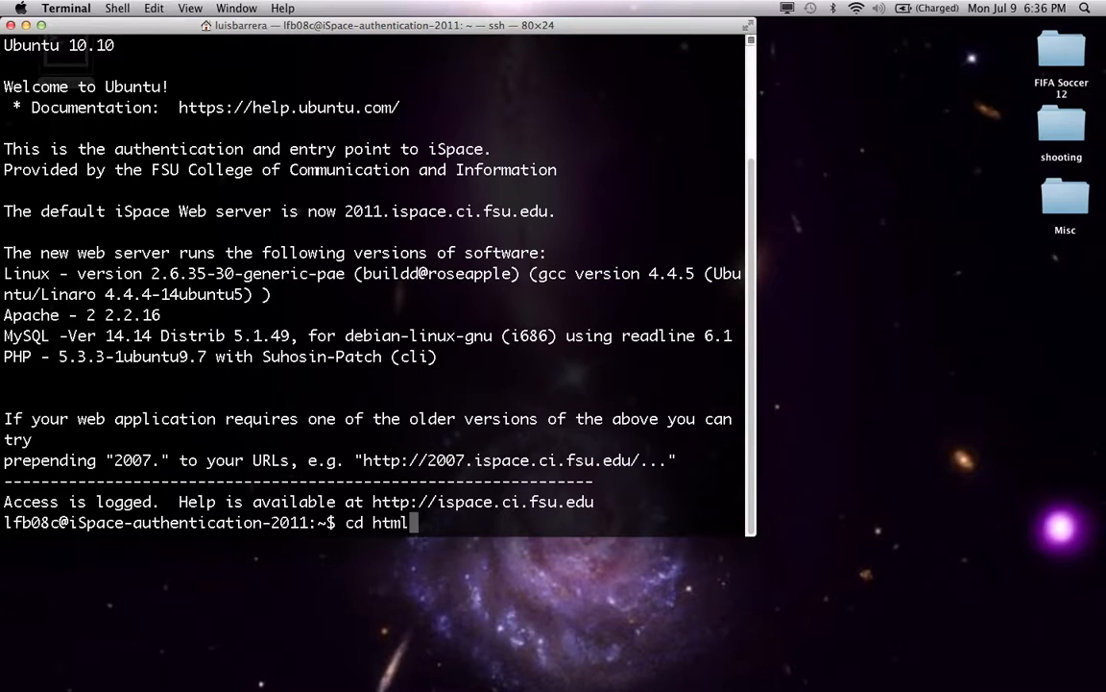
type("webdev/css")
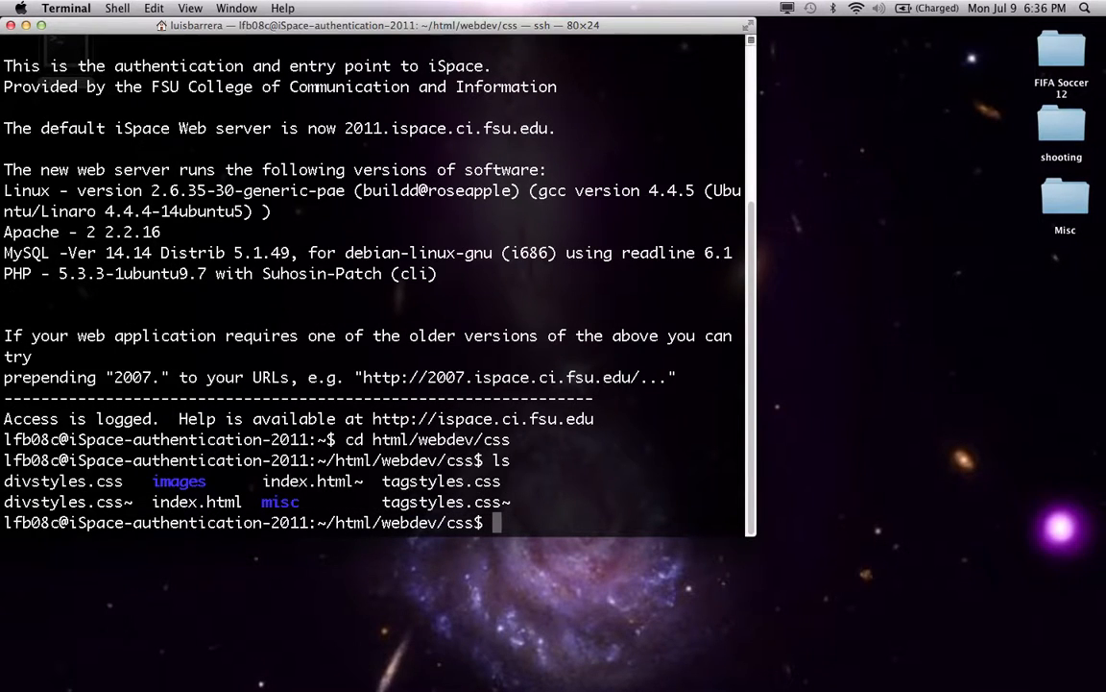
Run emacs index.html & to open the page in background Emacs.
type("emacs")
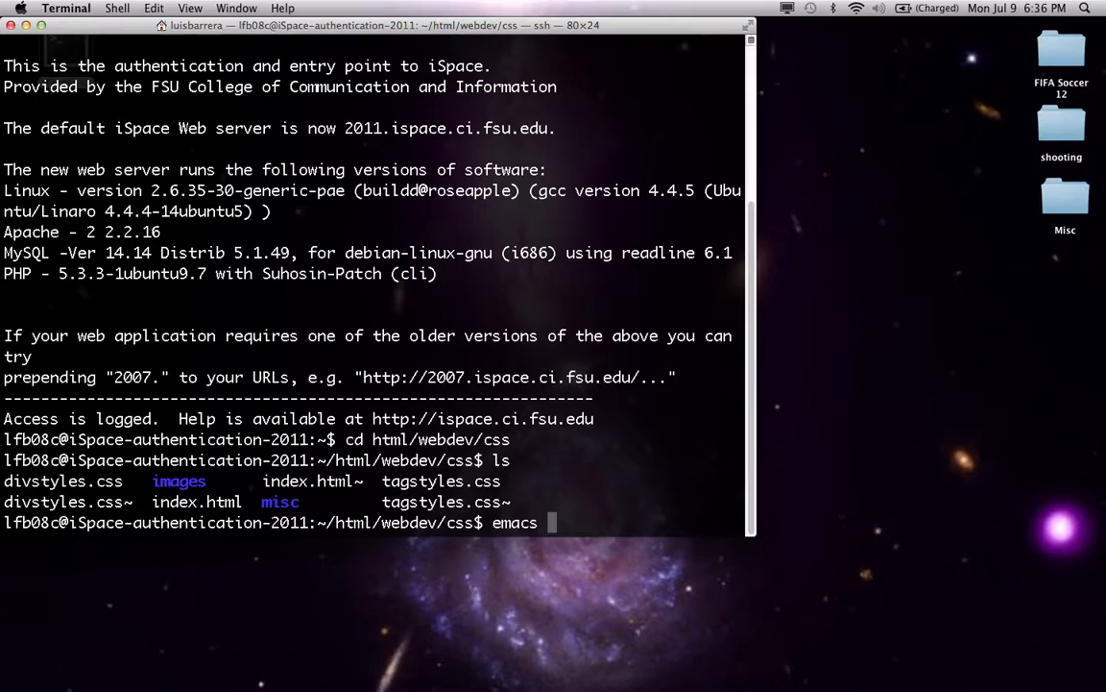
type("index")
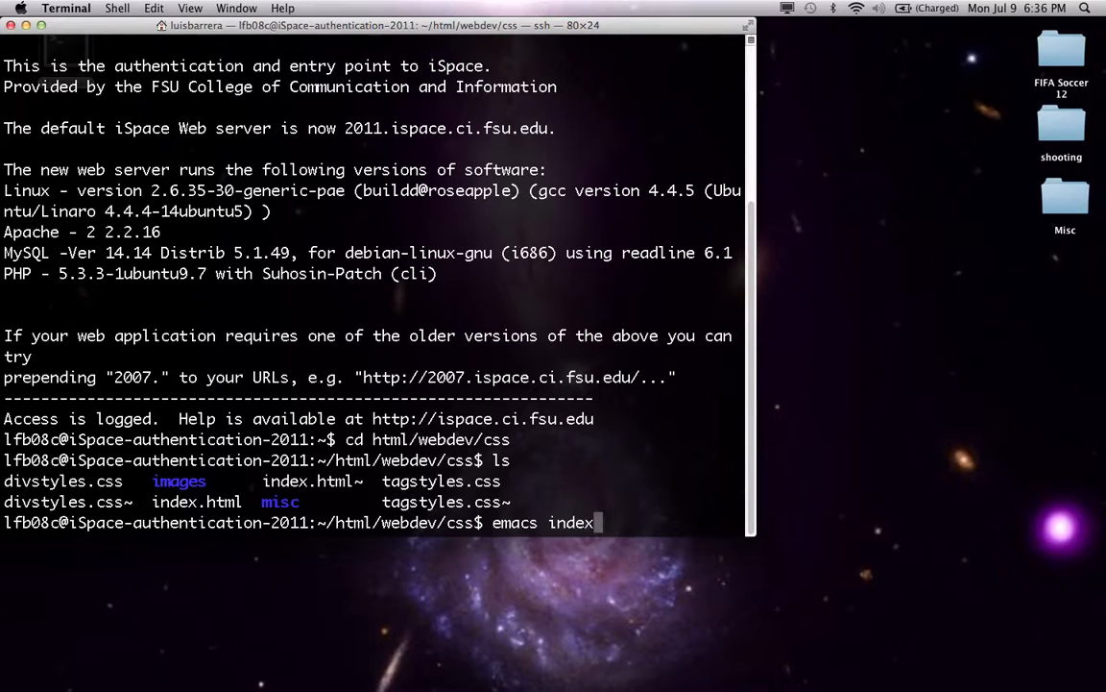
type(".html")
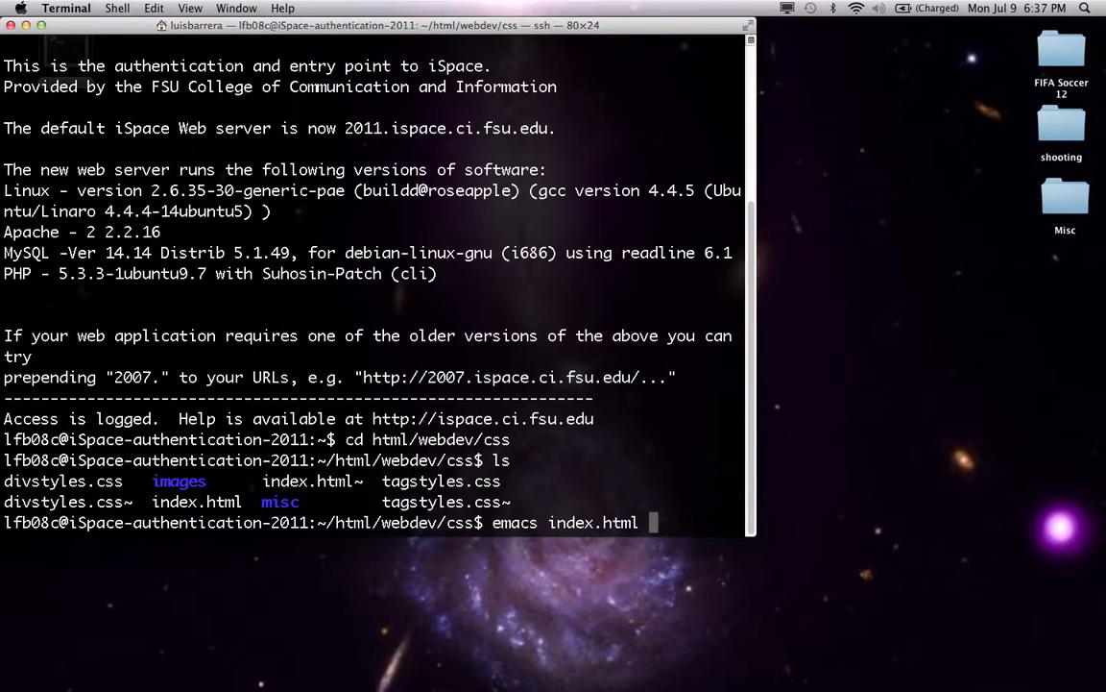
type("&")
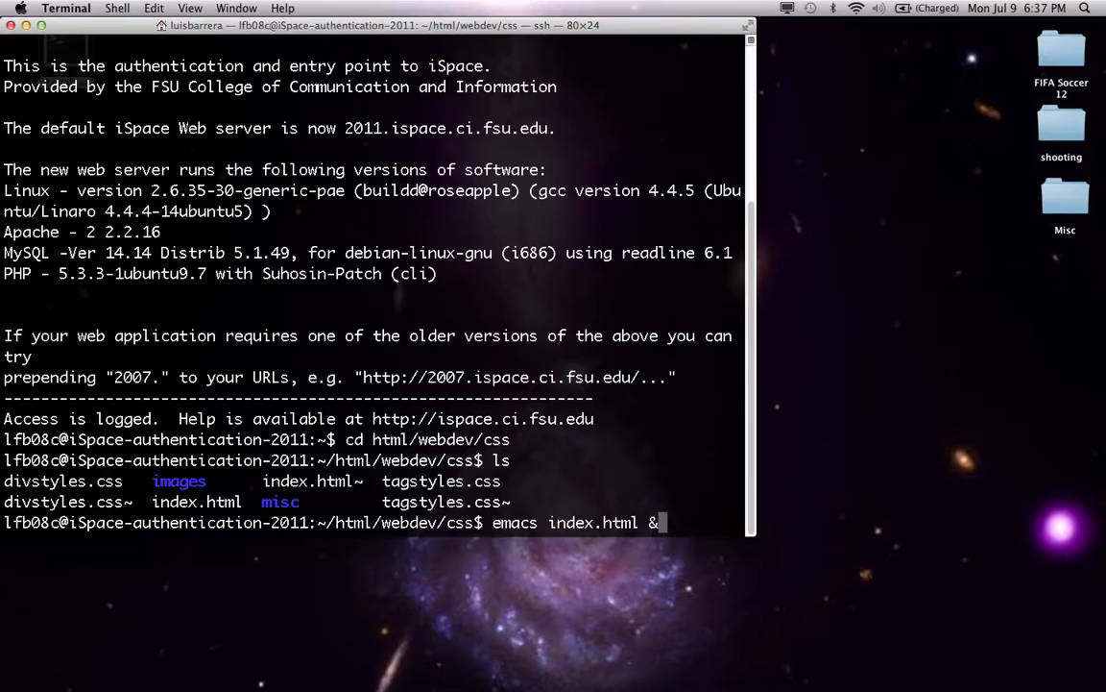
key("Return")
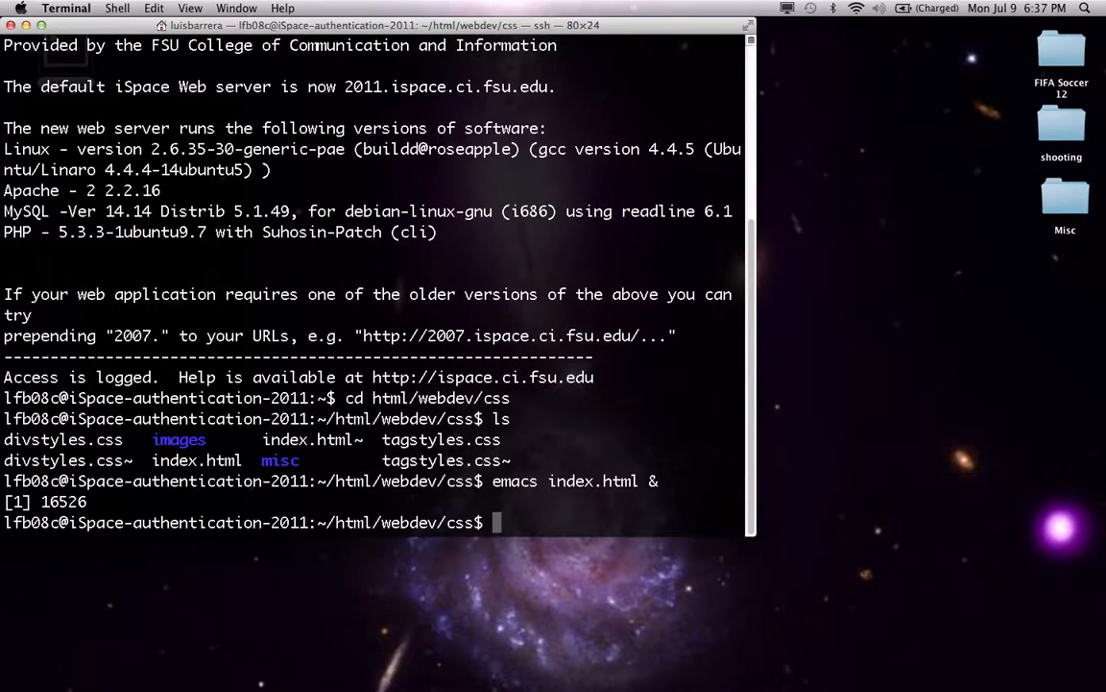
List the css folder's files and switch windows while the X11 Emacs window opens.
type("ls")
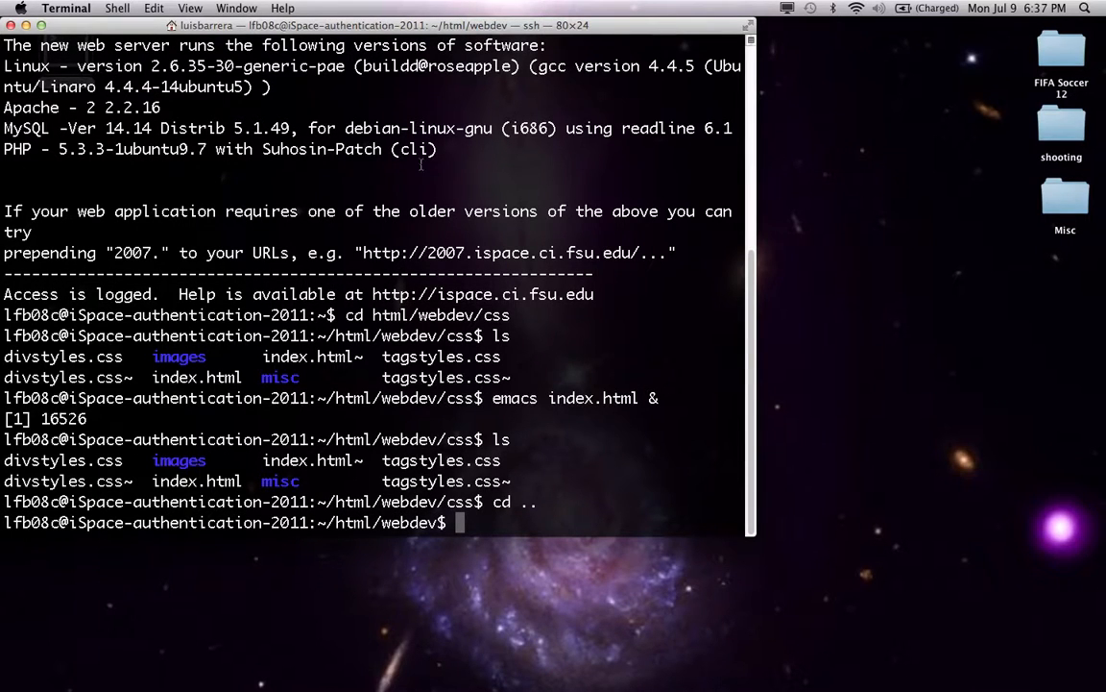
mouse_move(203, 656)
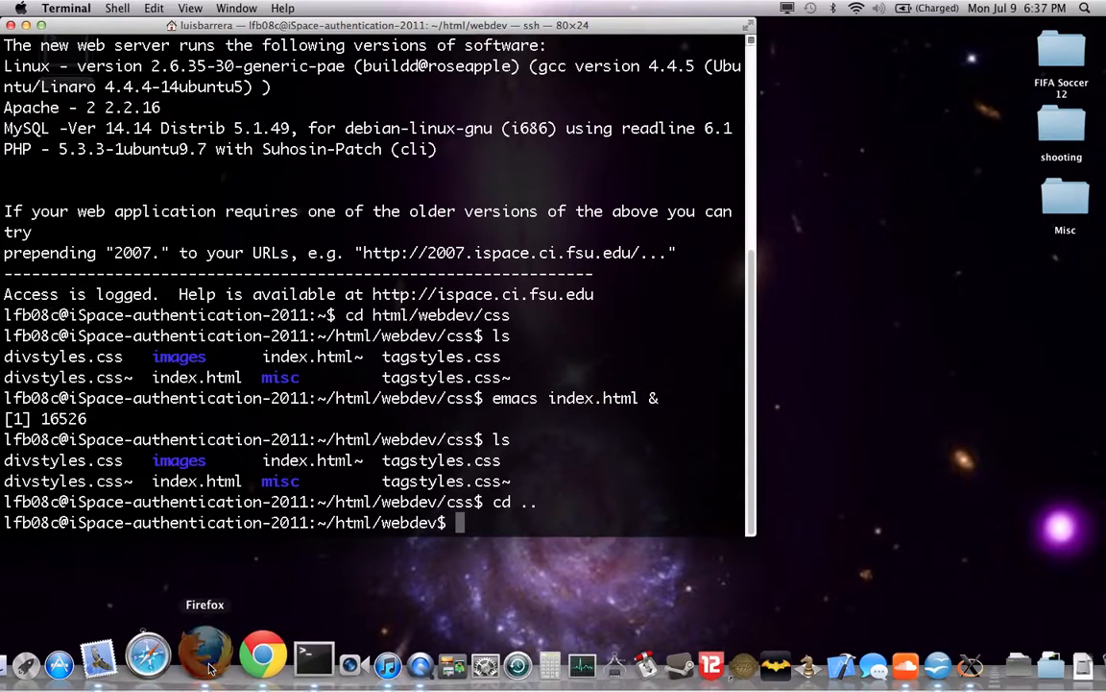
left_click(204, 657)
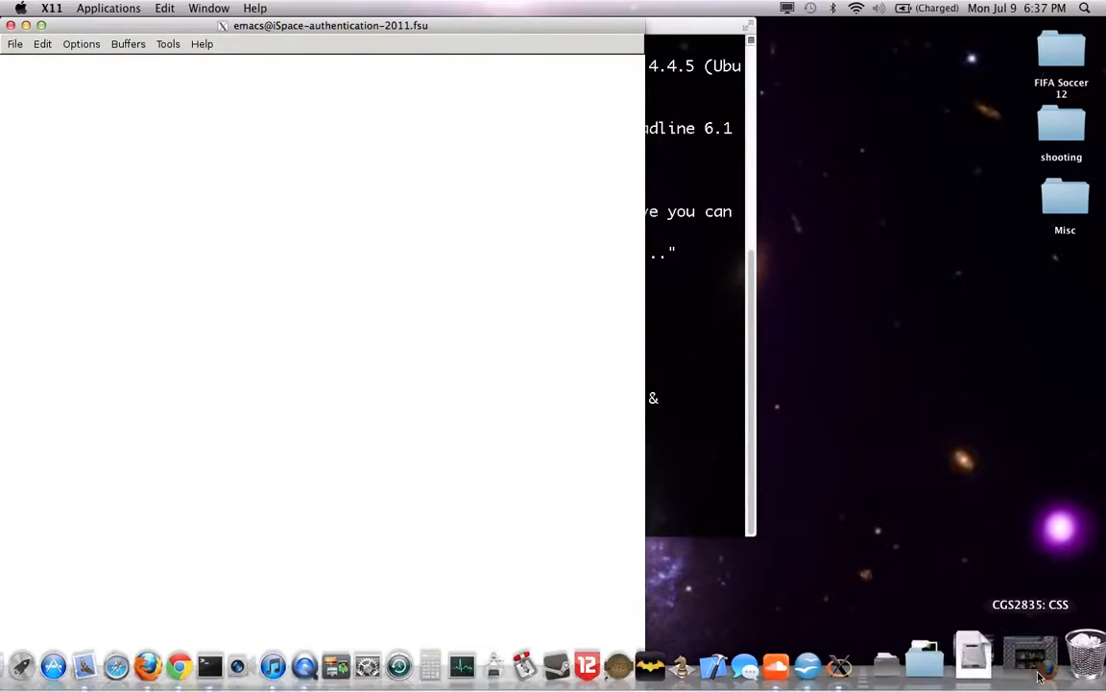
View the live course page in Firefox, then focus the remote Emacs window showing index.html.
left_click(146, 665)
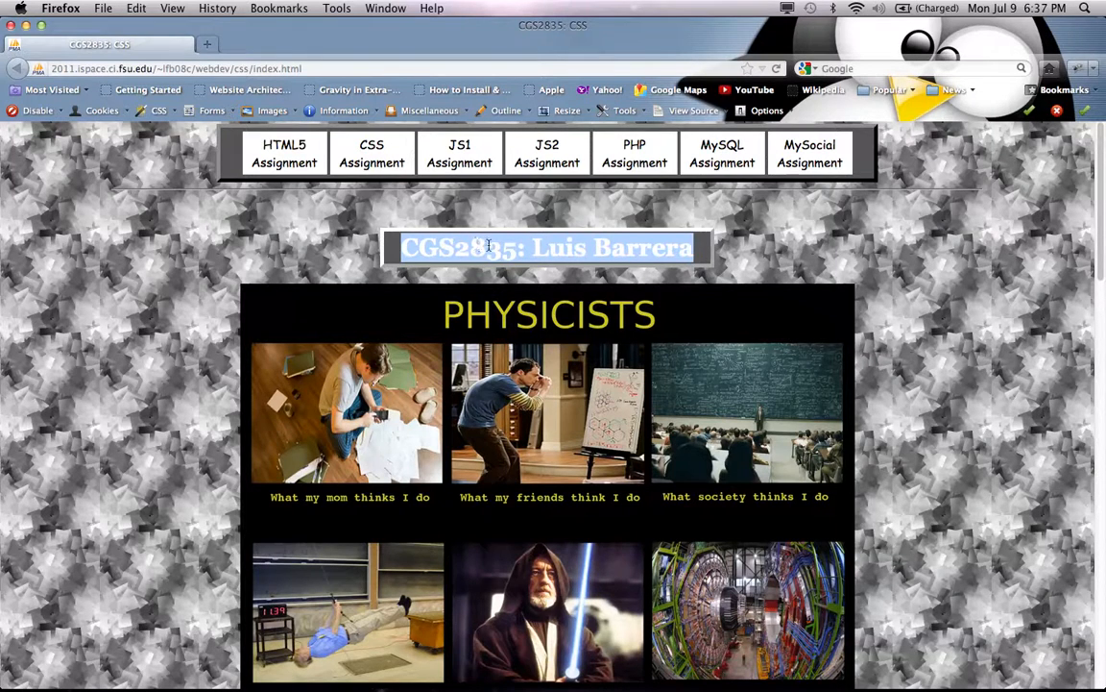
mouse_move(292, 125)
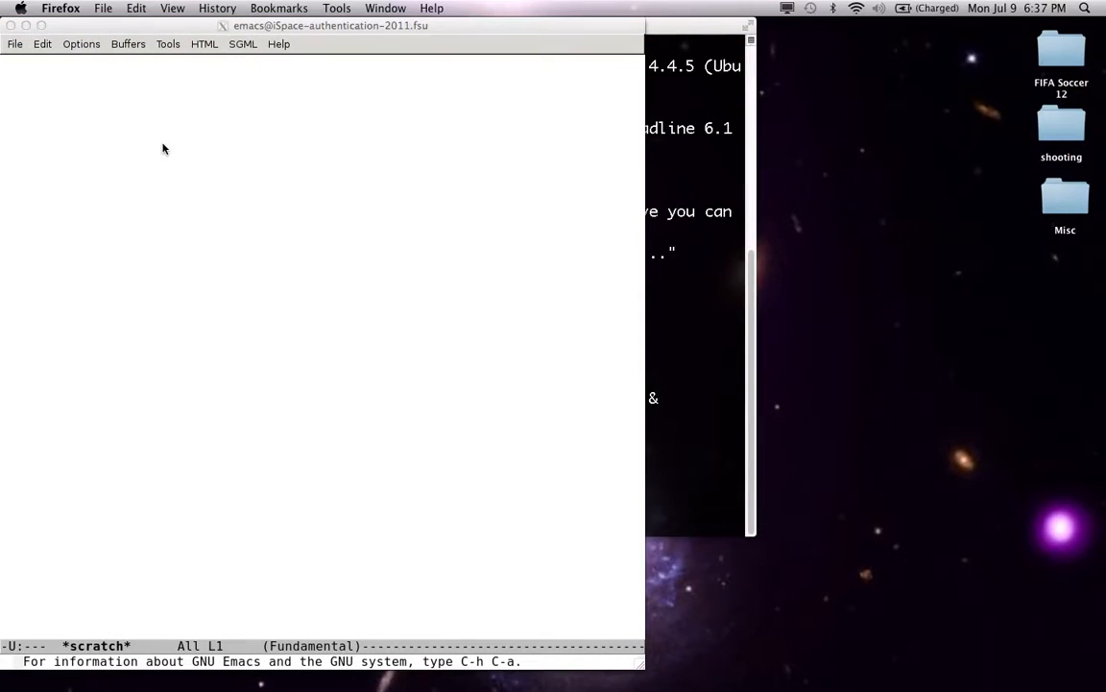
left_click(486, 231)
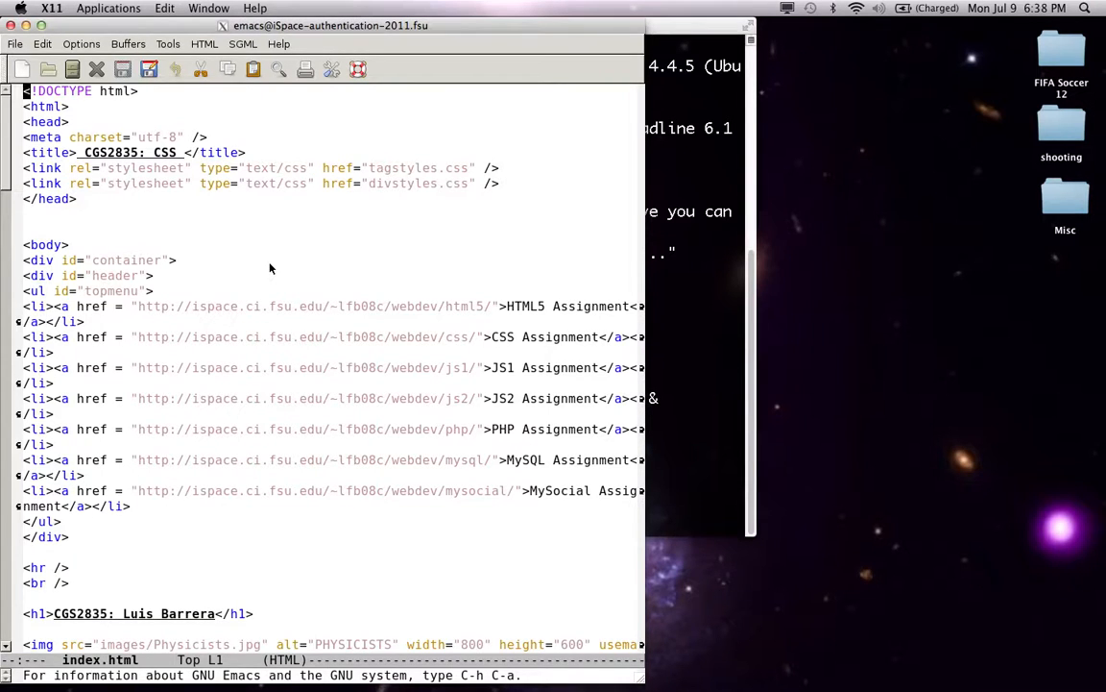
Replace the h1 heading text with "Luis Barrera's Website".
scroll("down", 3)
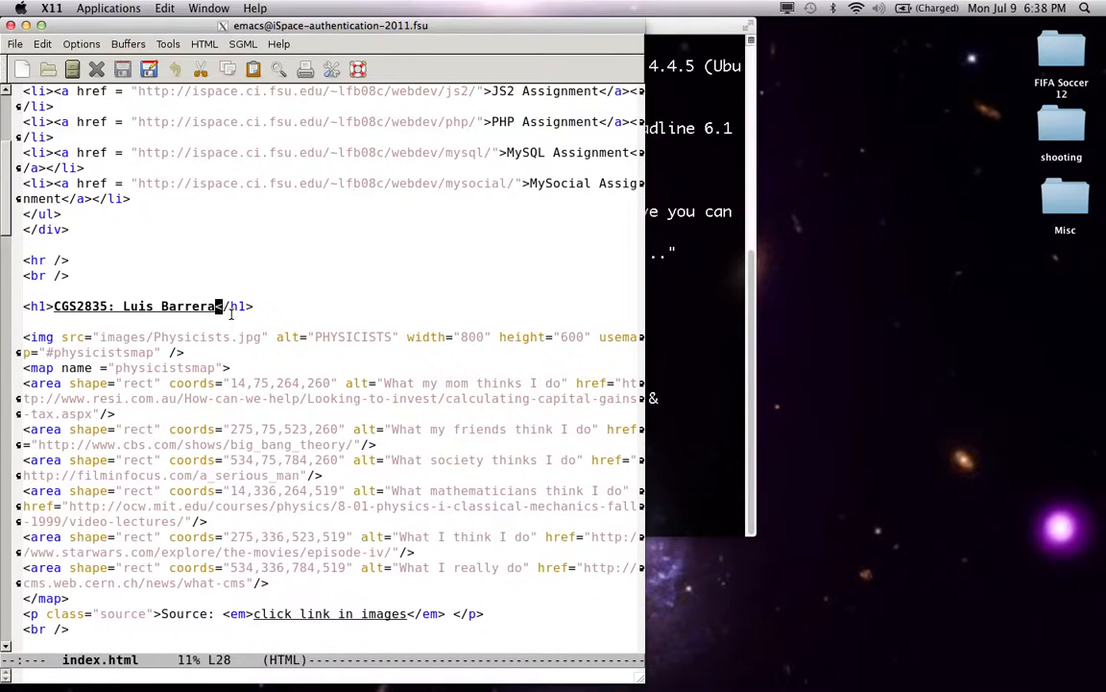
key("BackSpace")
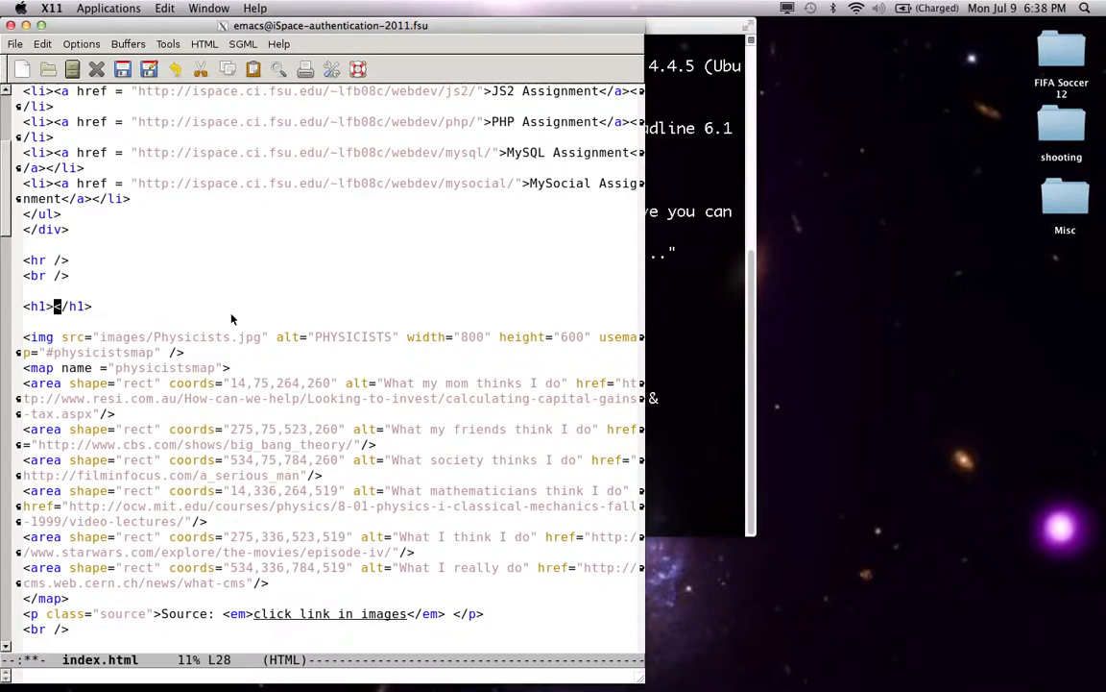
type("Luis B")
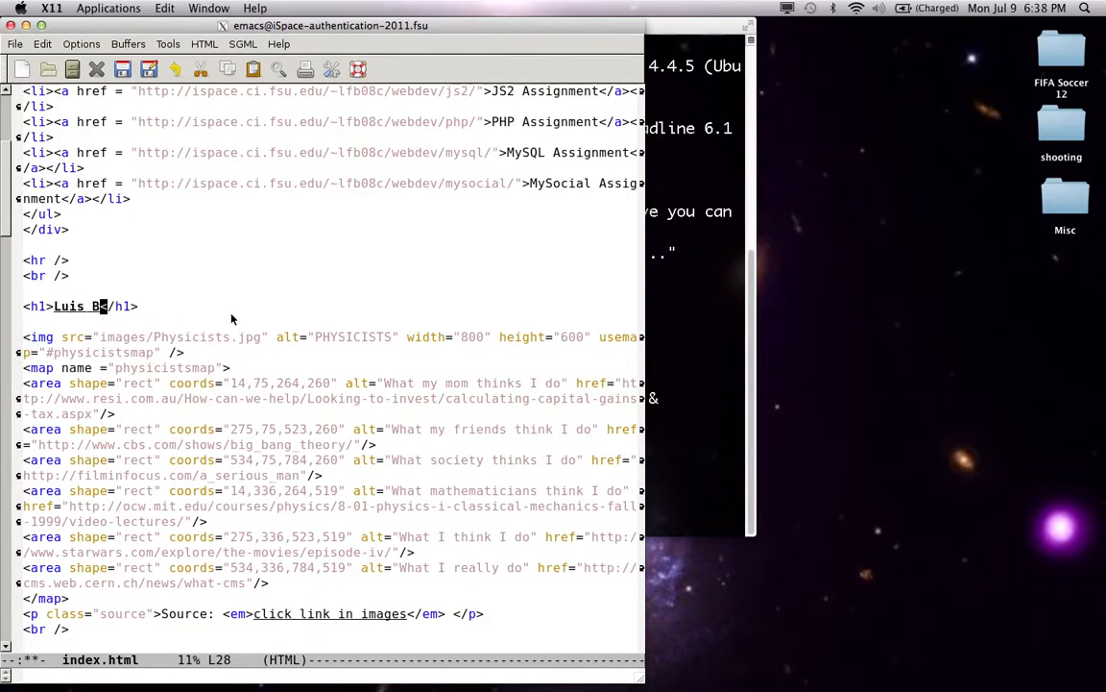
type("arrera's")
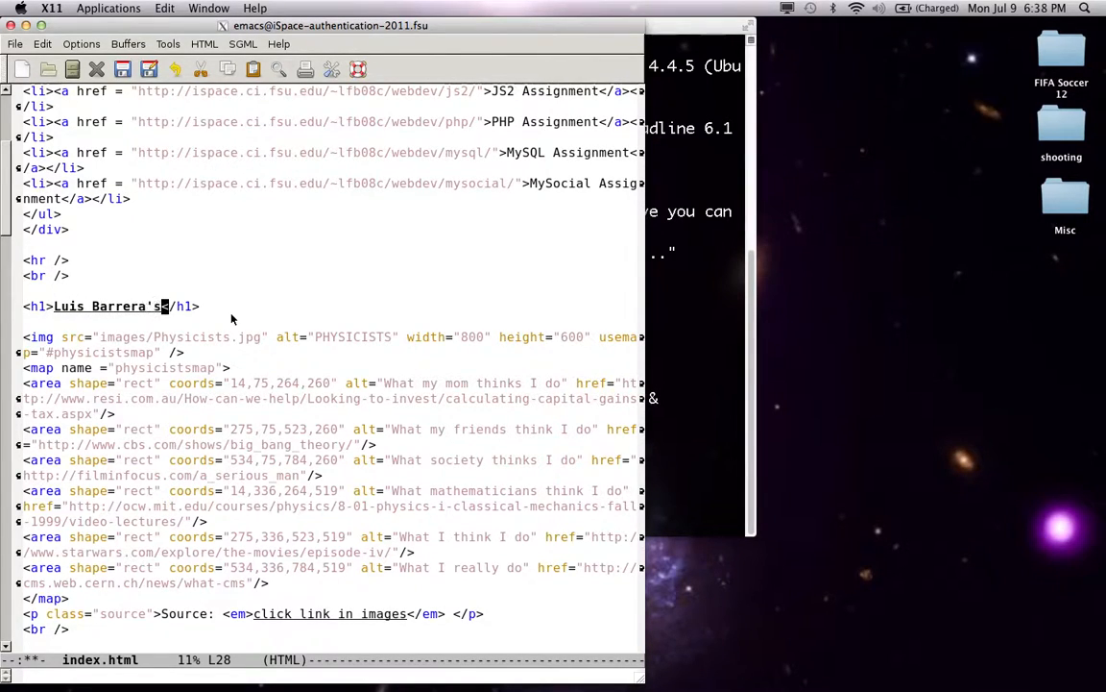
type("Website")
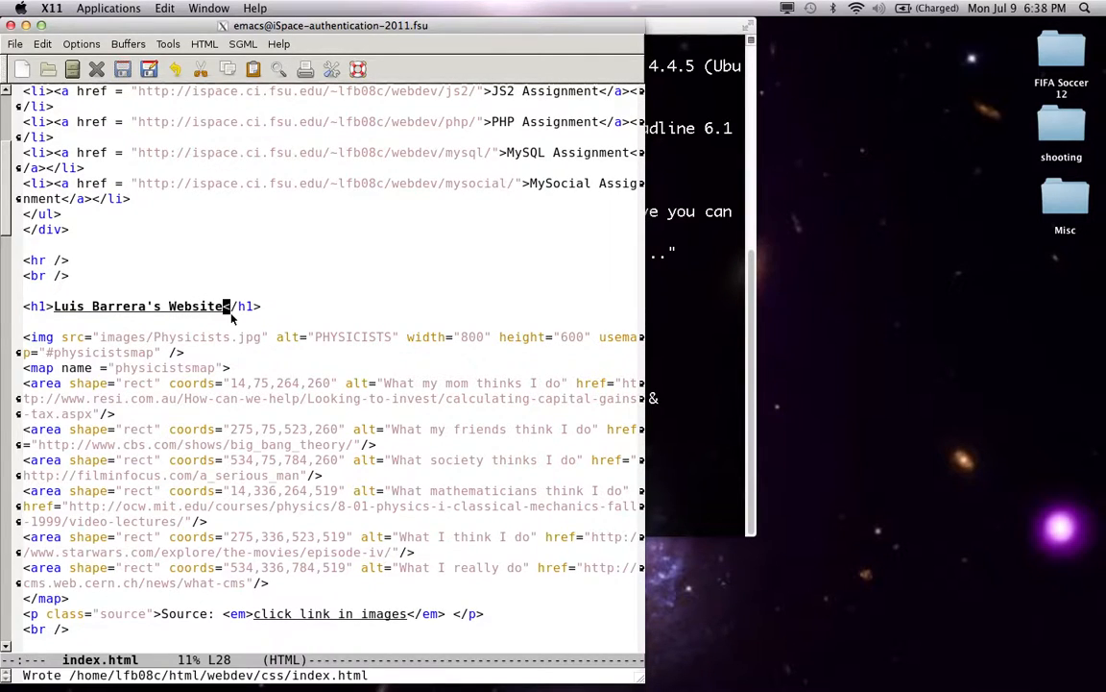
mouse_move(242, 327)
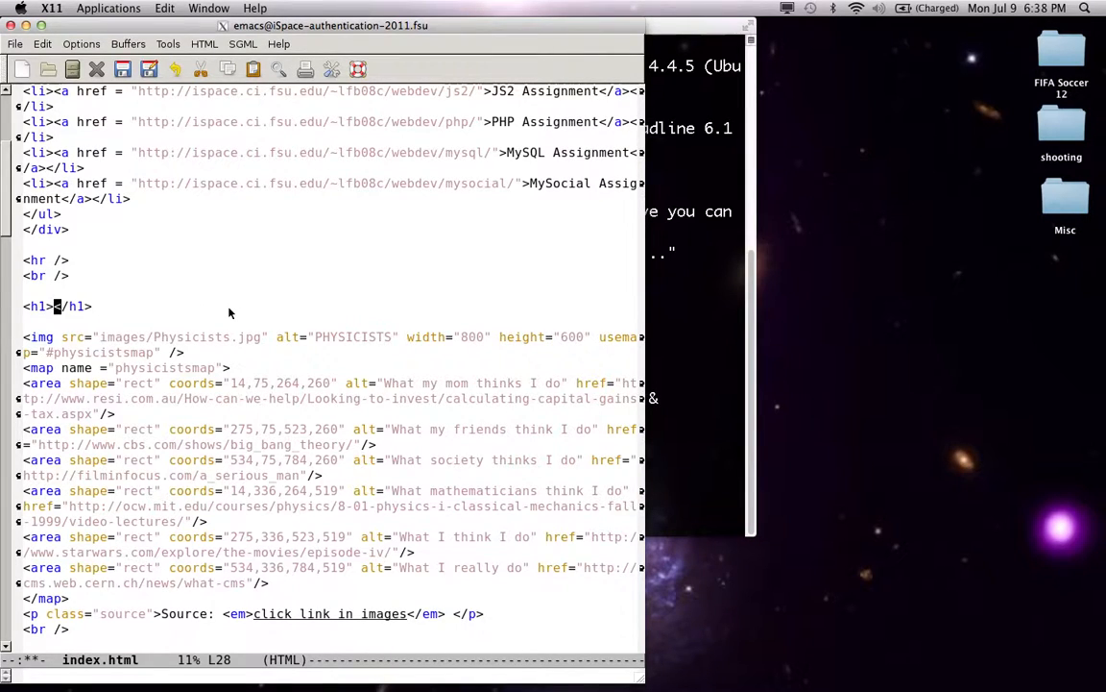
Retype the heading as "CGS2835: Luis Barrera" inside the h1 tags.
type("CGS2835:")
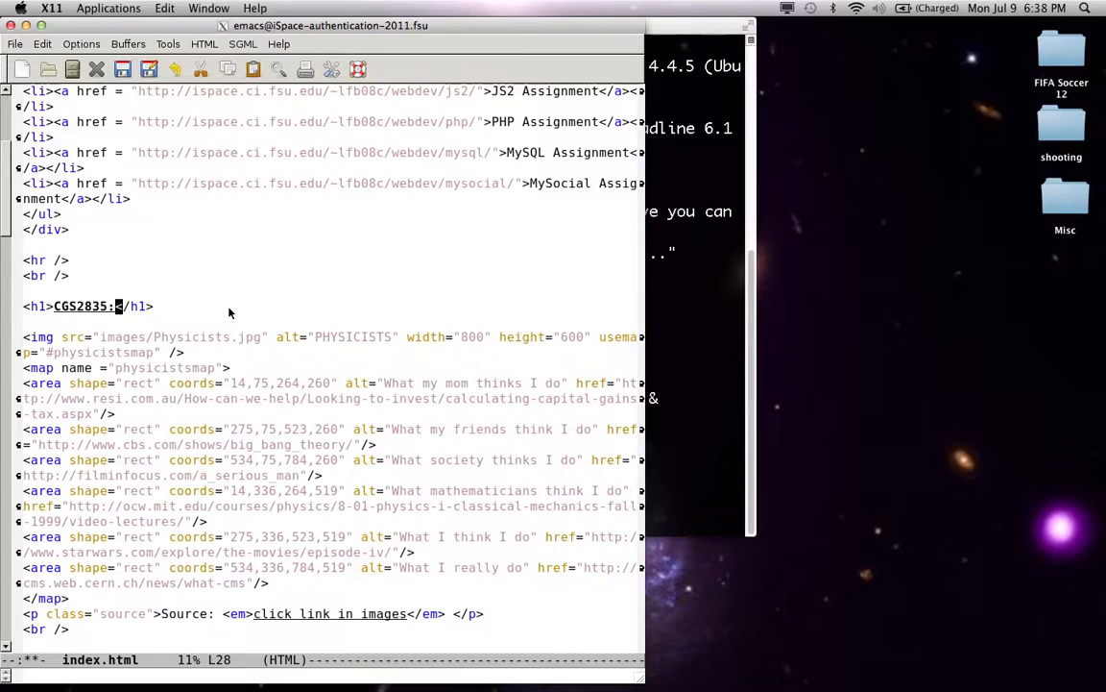
type("Luis Barr")
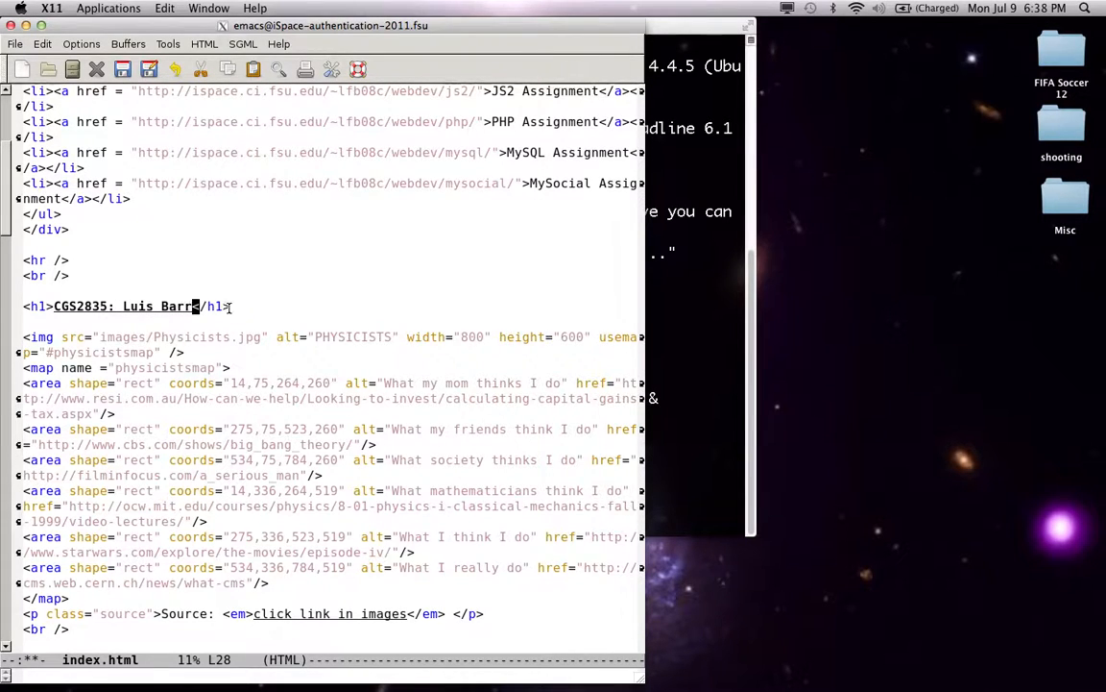
type("era")
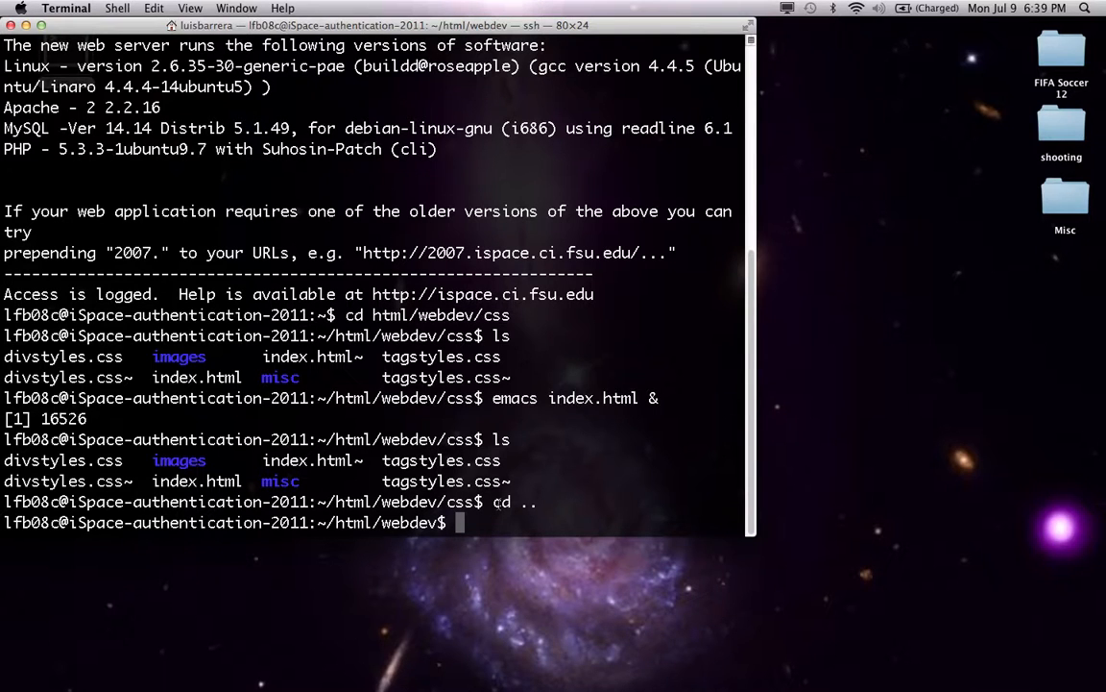
Run man emacs, page through the manual's options, then quit back to the shell prompt.
type("man emacs")
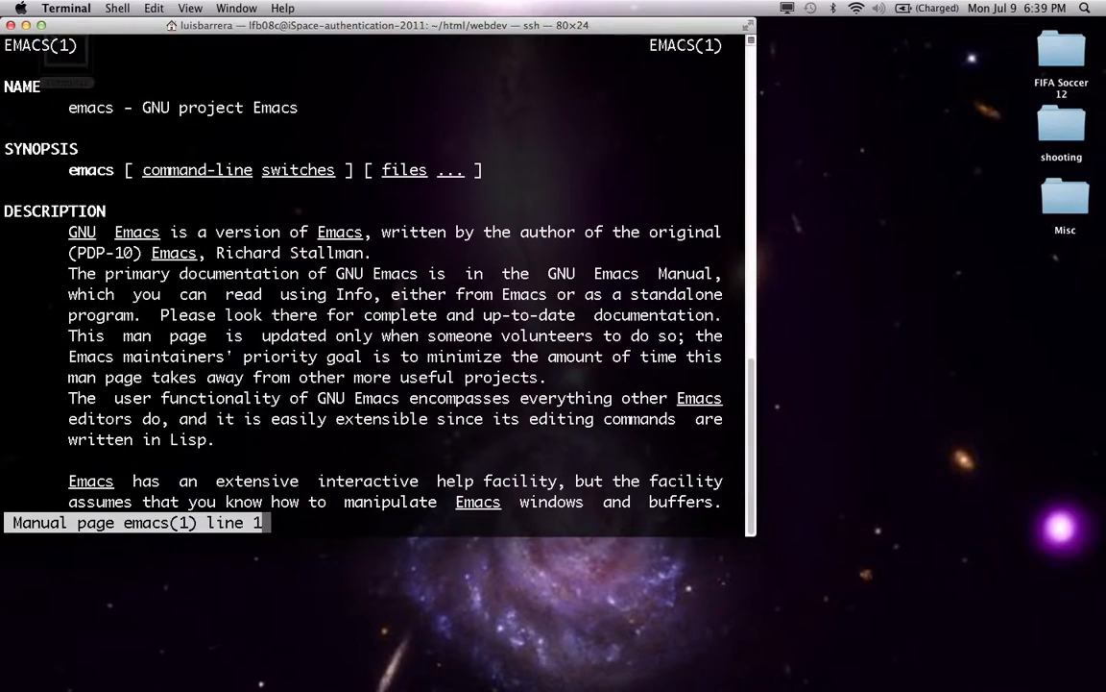
scroll("down", 3)
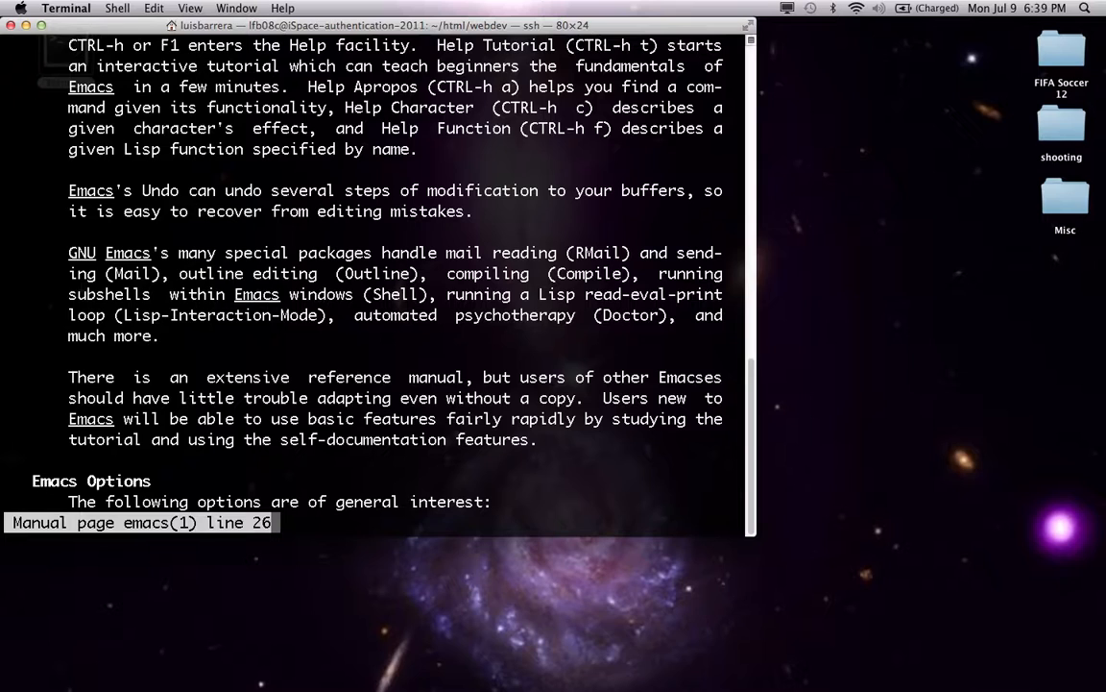
scroll("down", 3)
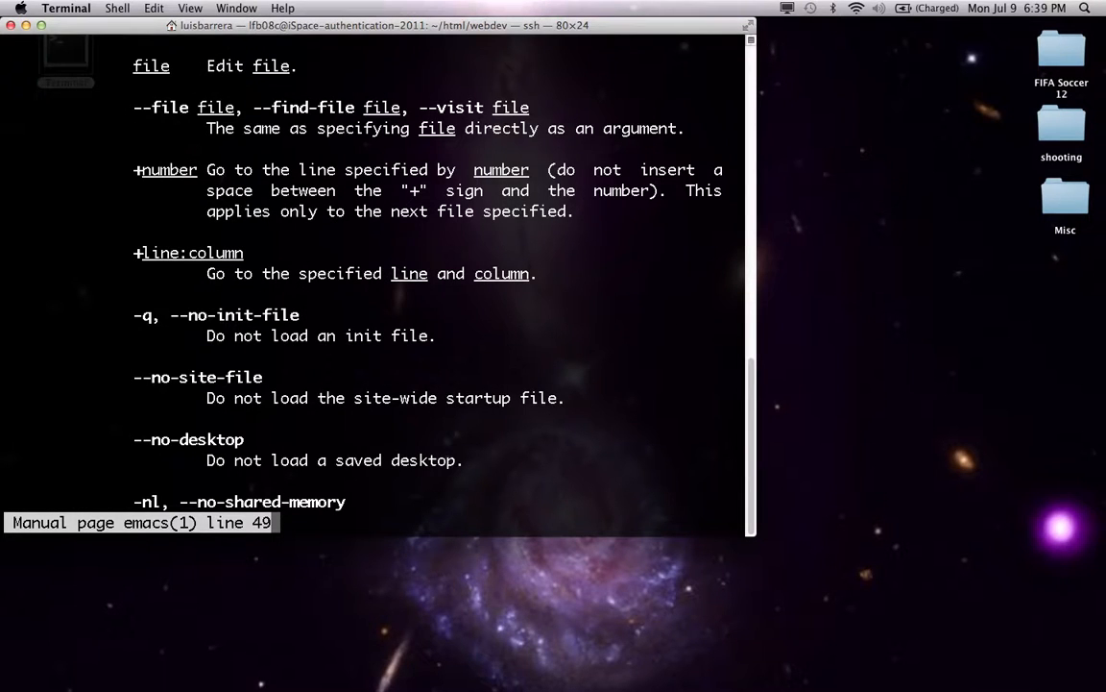
scroll("down", 3)
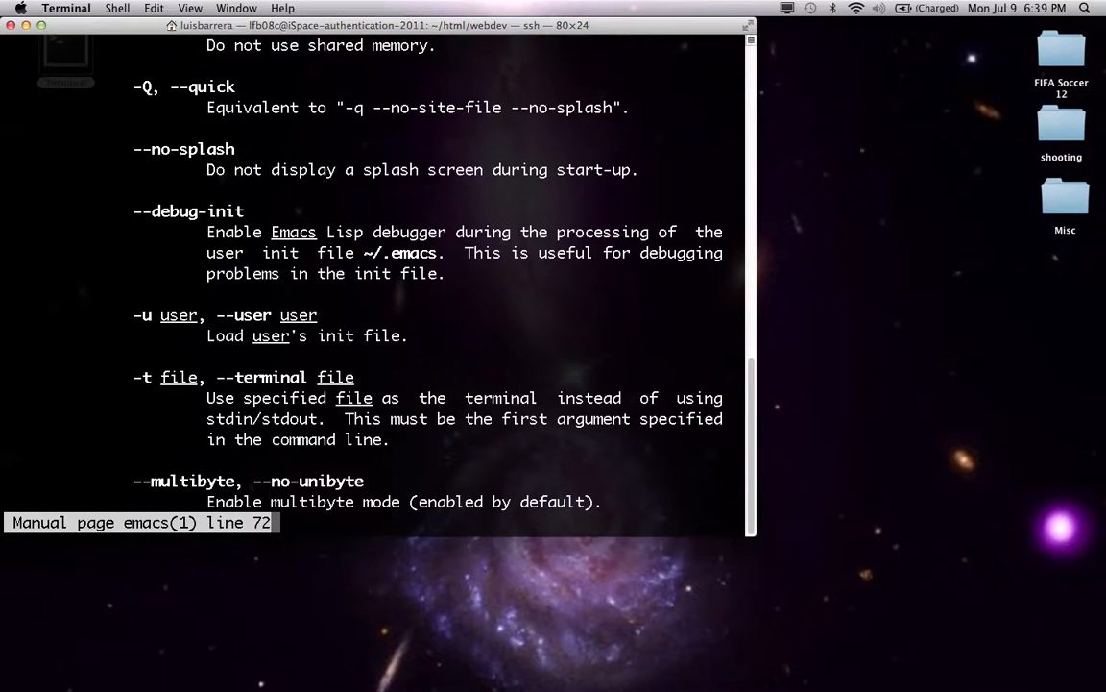
scroll("down", 3)
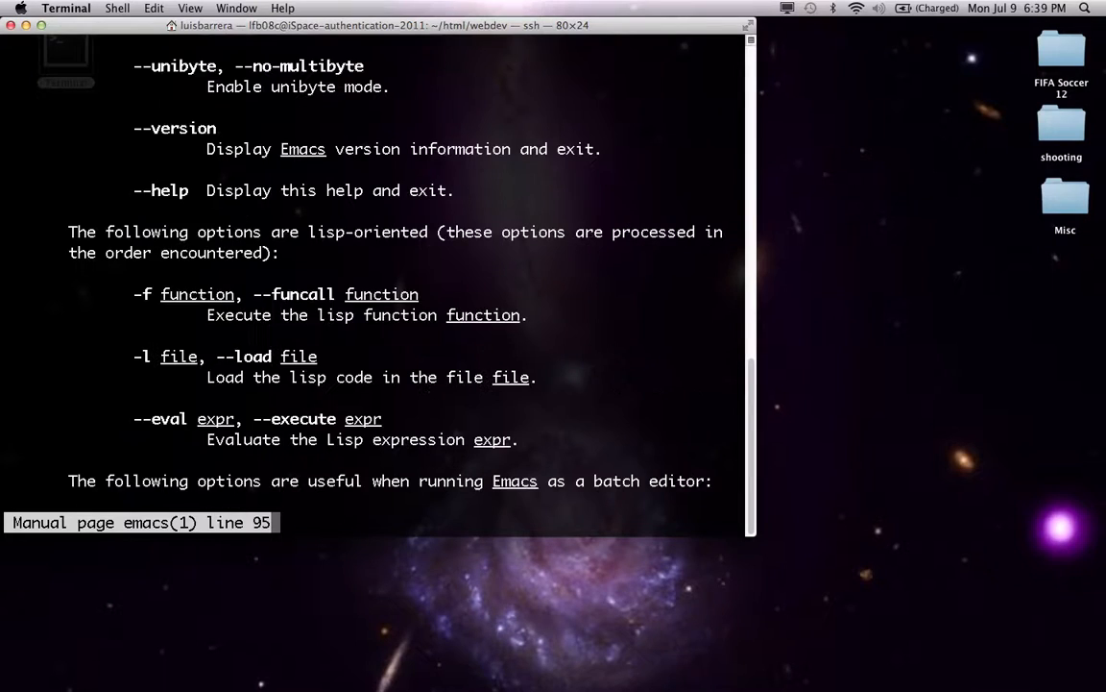
scroll("down", 3)
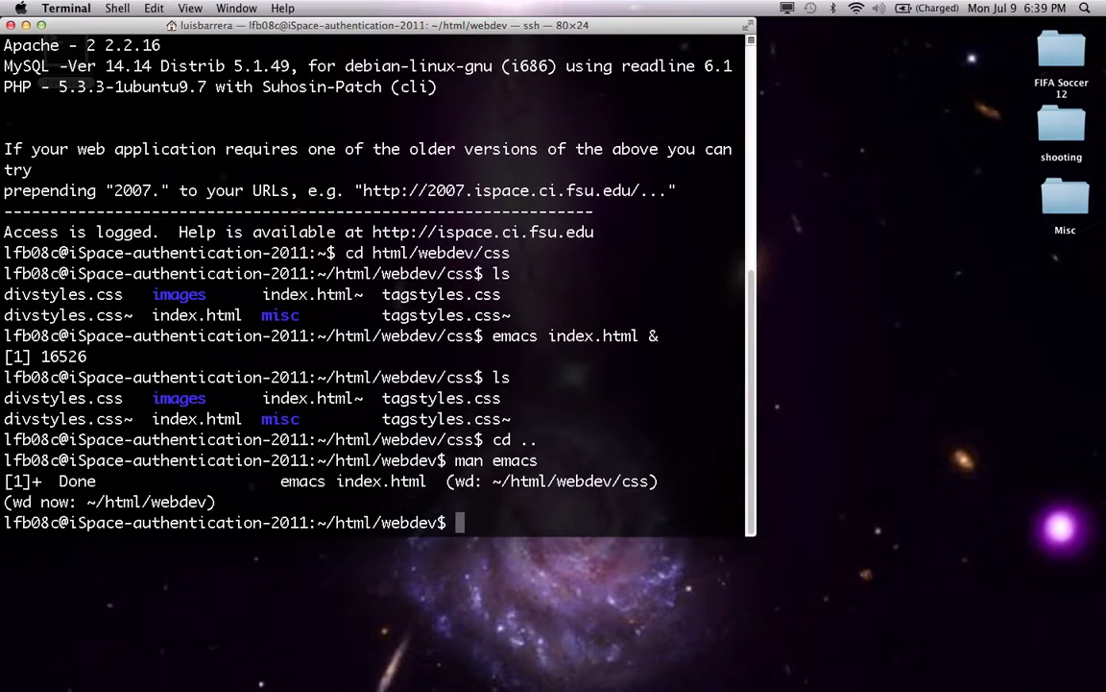
type("loogu")
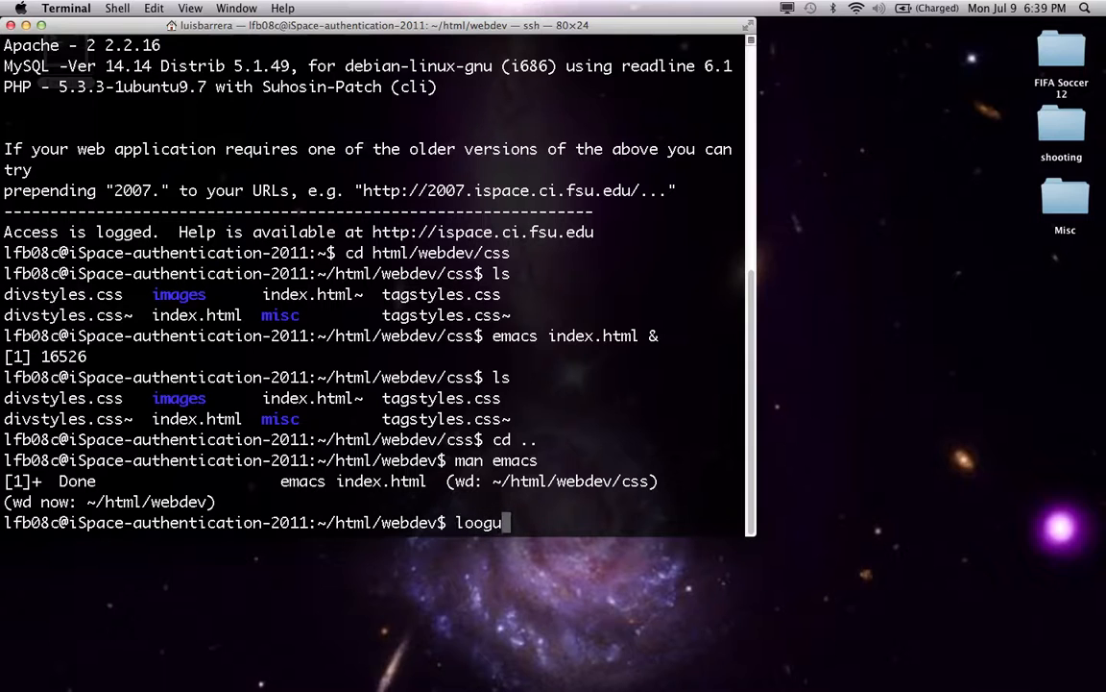